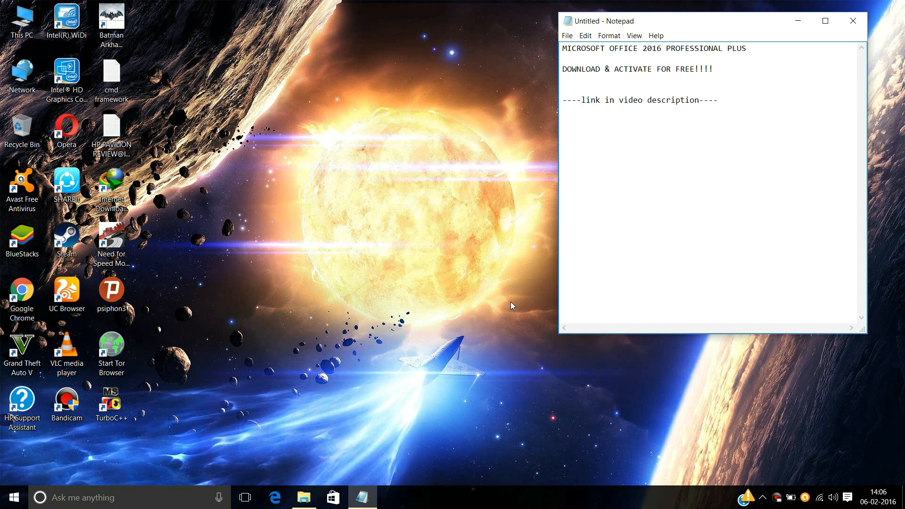
mouse_move(516, 303)
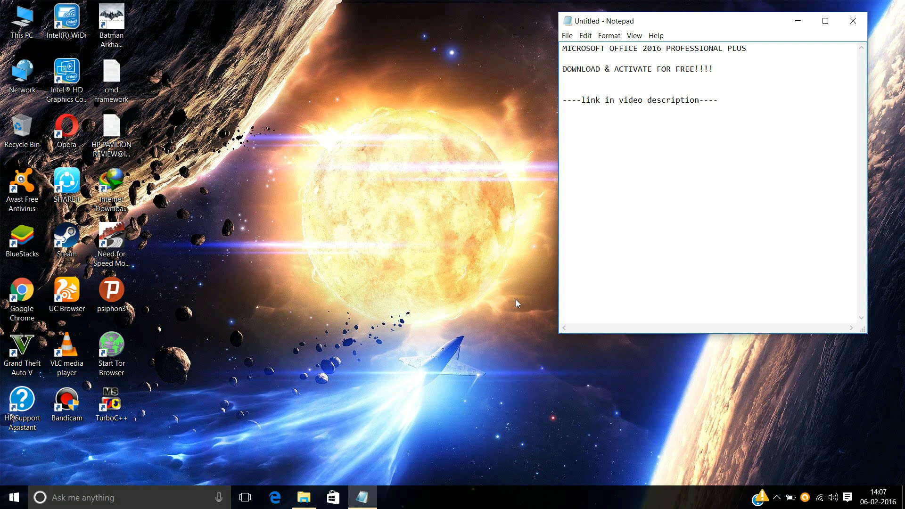
Step: Open D:\Microsoft Office 2016 Professional Plus and select the ProPlus16 x64 disc image
left_click(578, 100)
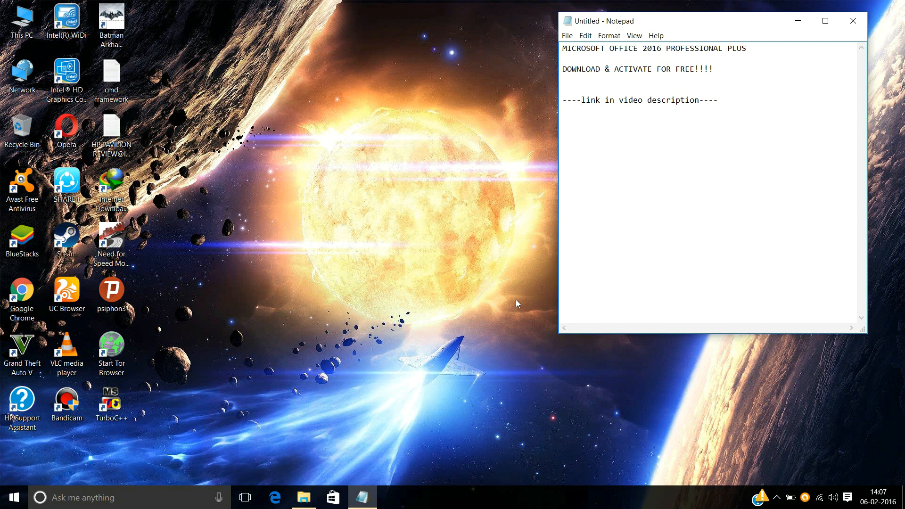
left_click(303, 497)
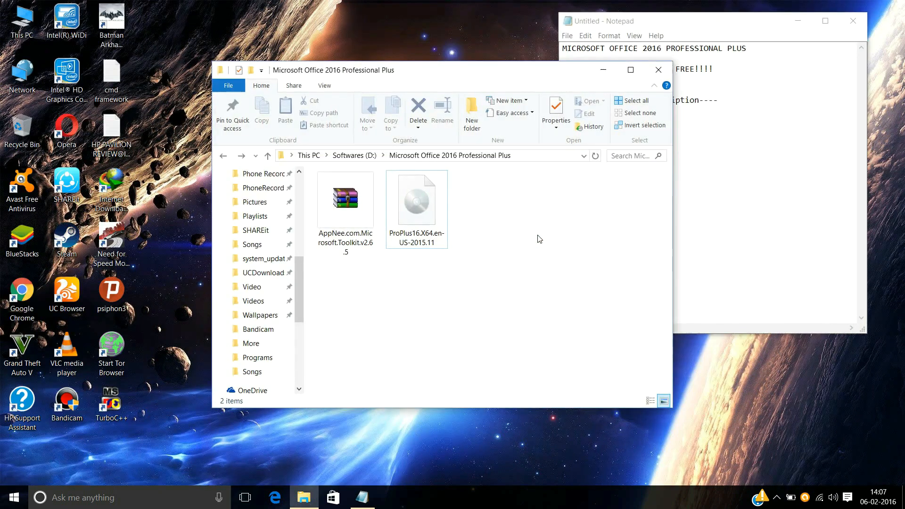
mouse_move(415, 198)
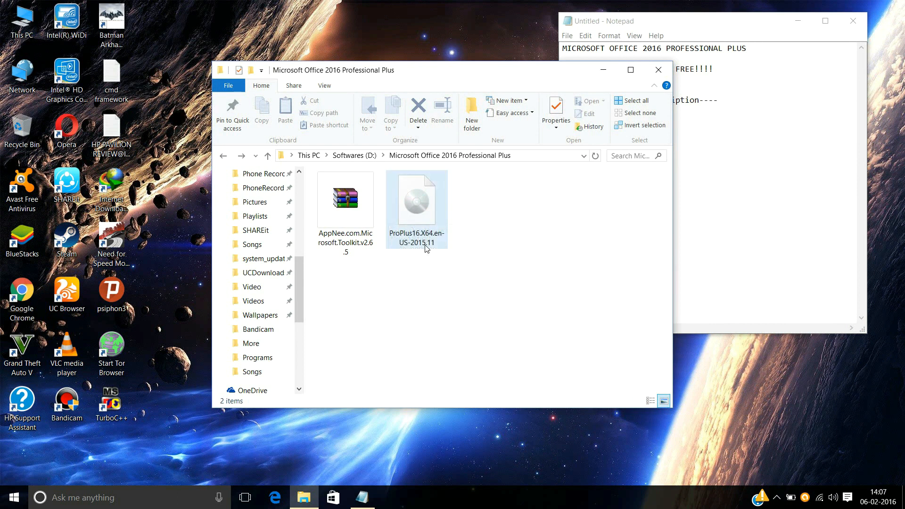
left_click(345, 199)
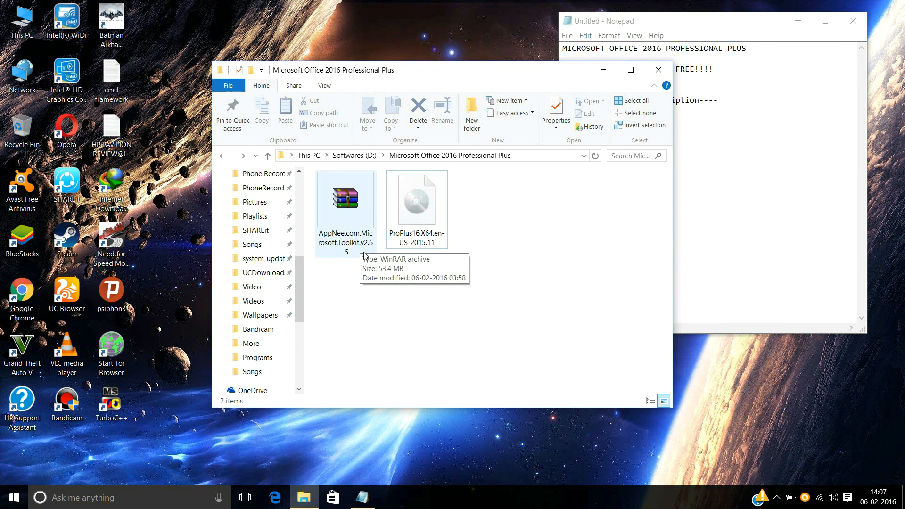
mouse_move(406, 273)
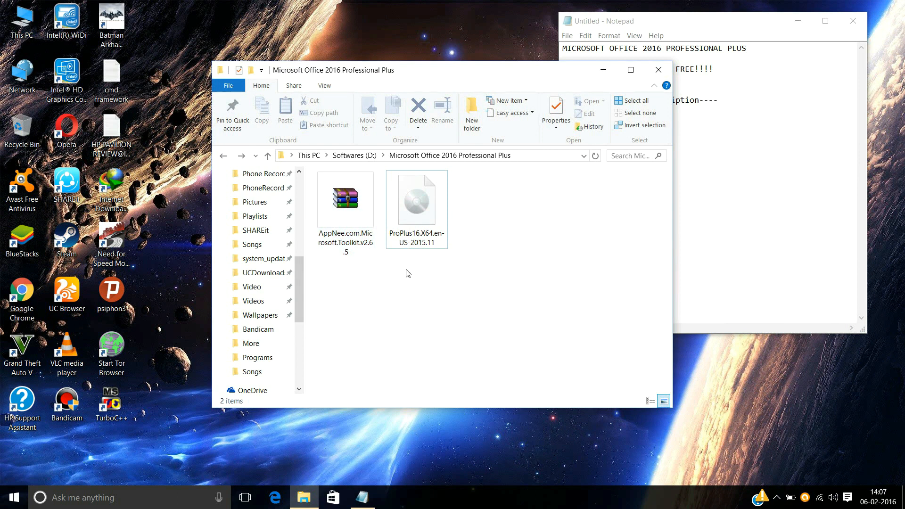
left_click(416, 201)
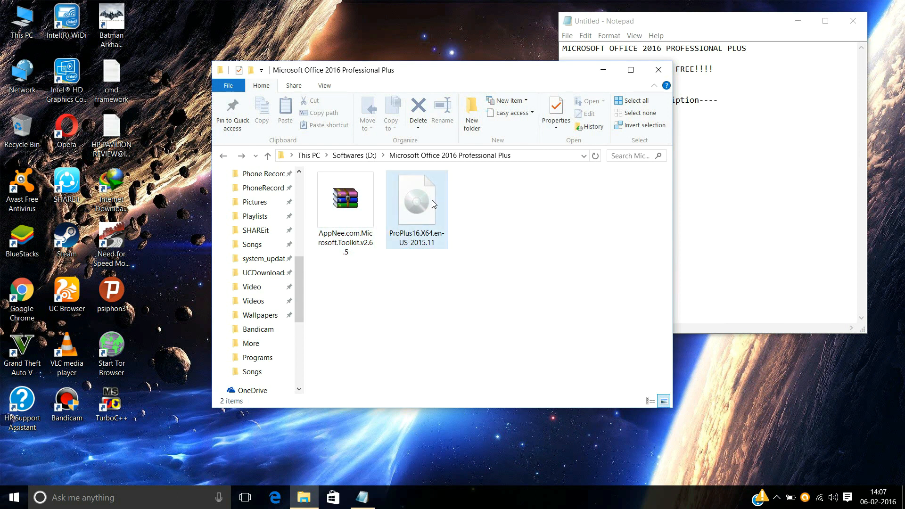
mouse_move(430, 205)
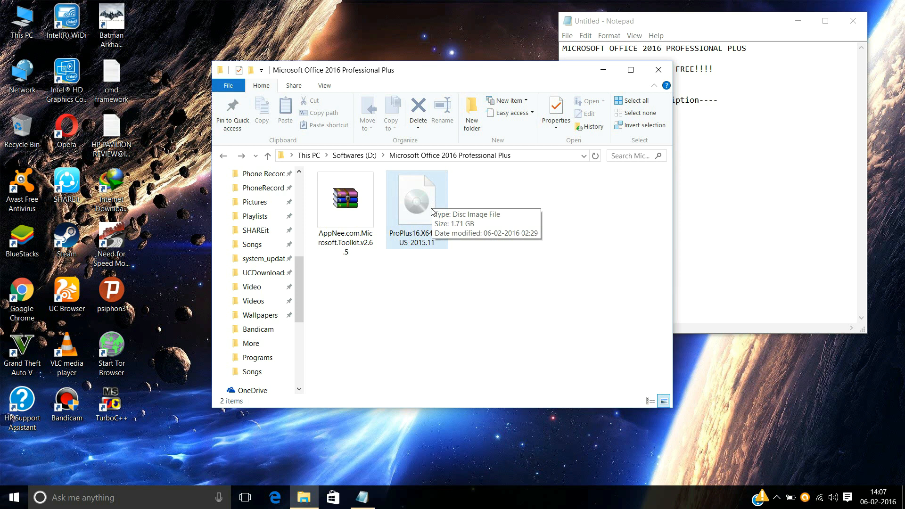
mouse_move(410, 284)
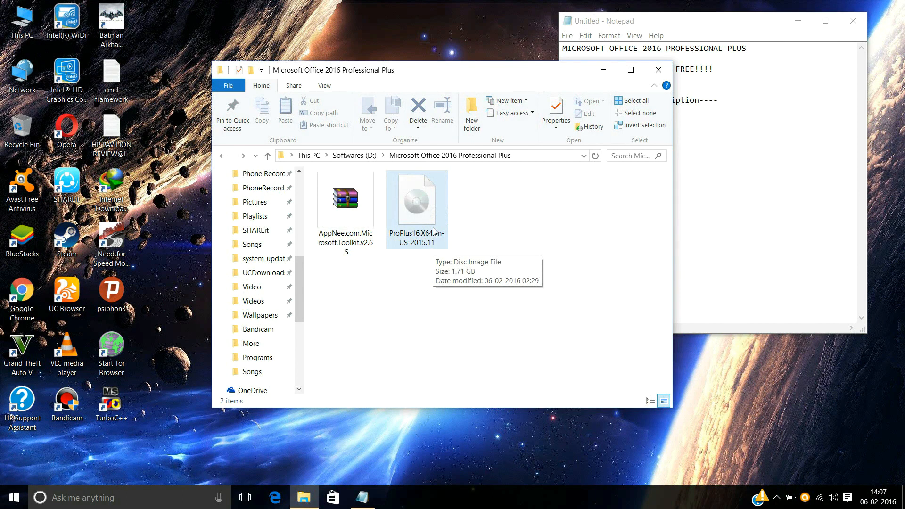
Step: Mount the ProPlus16 disc image and launch its setup program
double_click(415, 202)
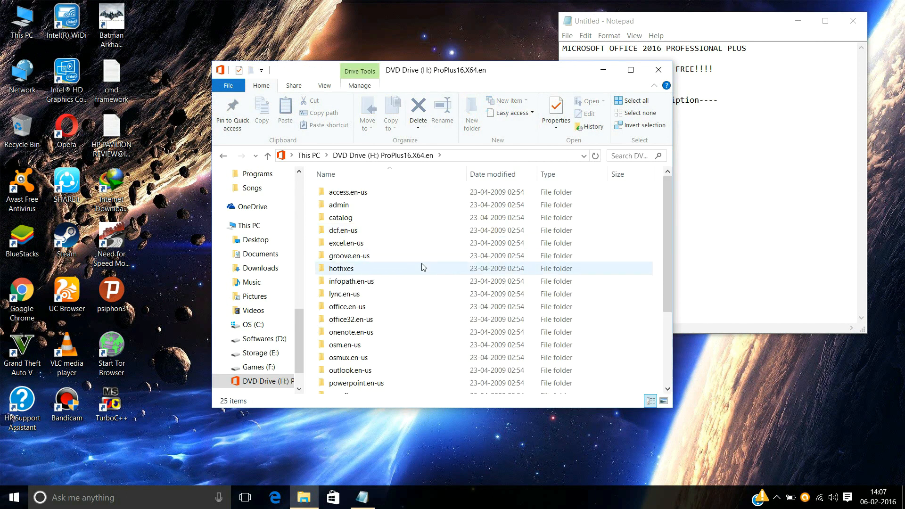
scroll("down", 3)
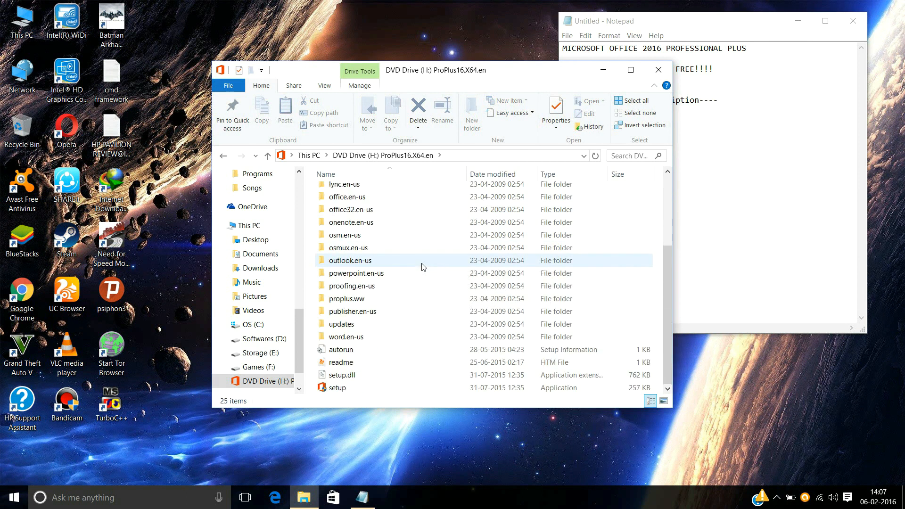
left_click(338, 387)
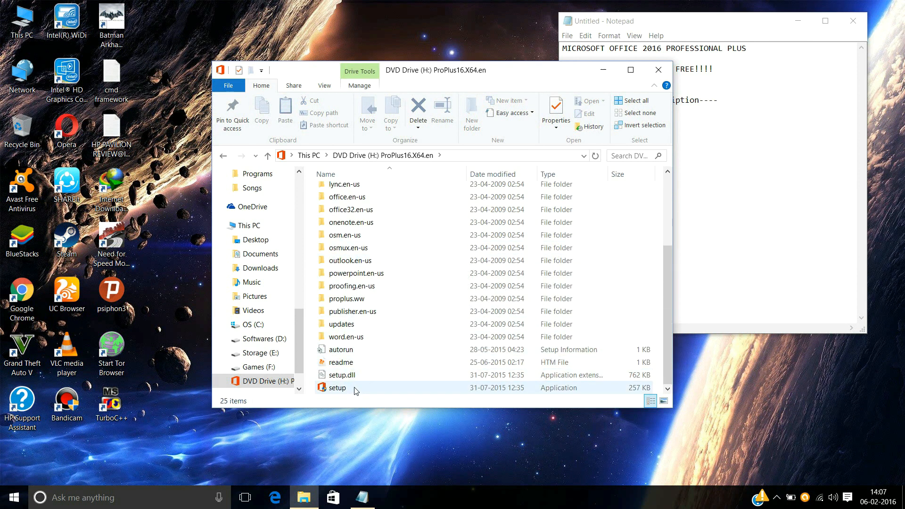
mouse_move(385, 389)
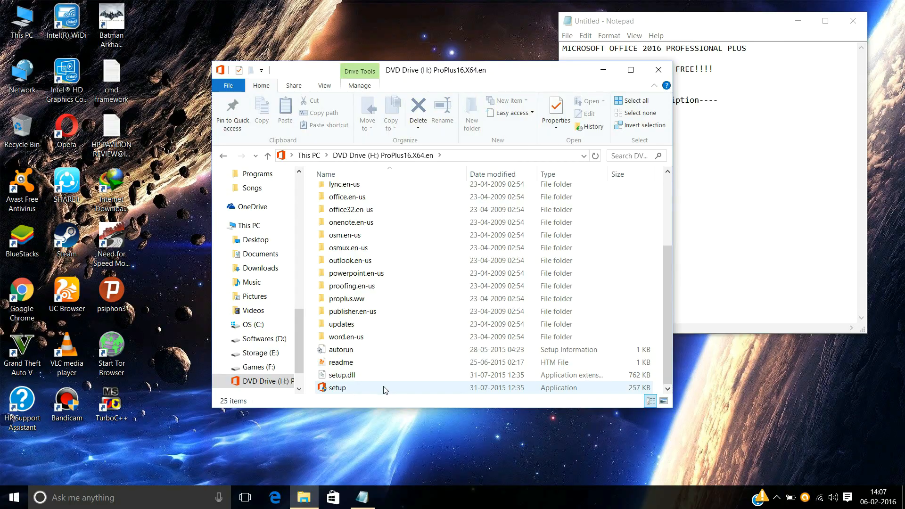
double_click(336, 387)
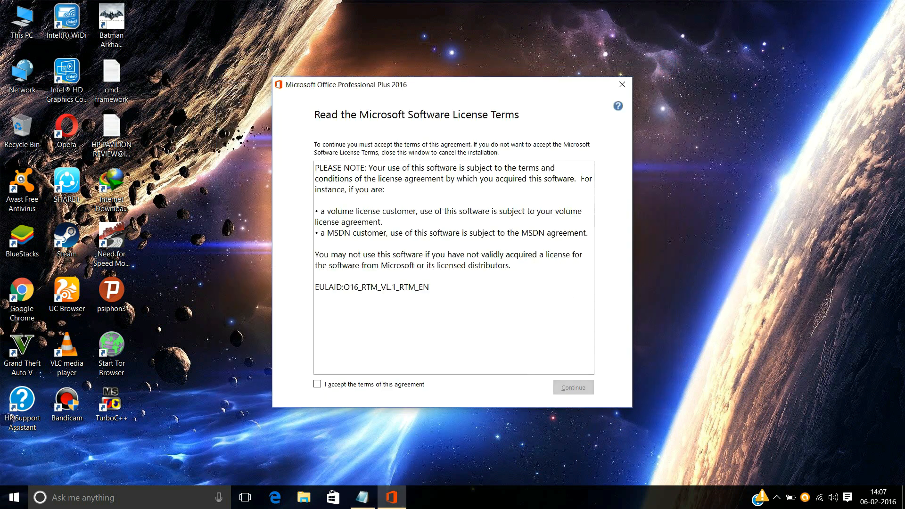
Step: Accept the license terms and start the standard Install Now installation
left_click(317, 384)
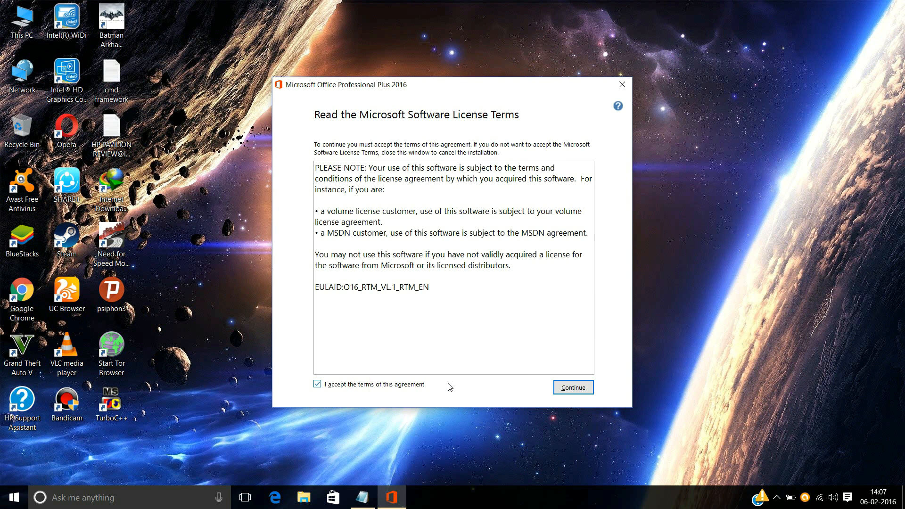
left_click(572, 386)
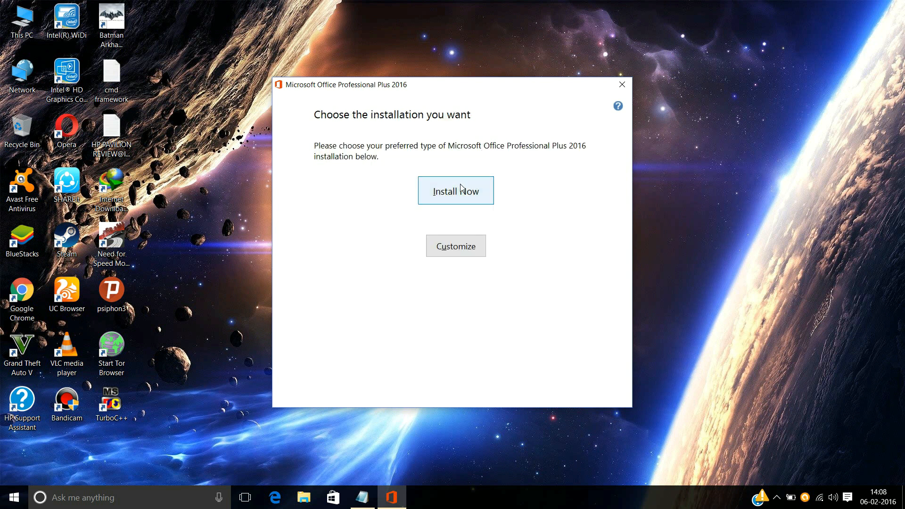
left_click(455, 189)
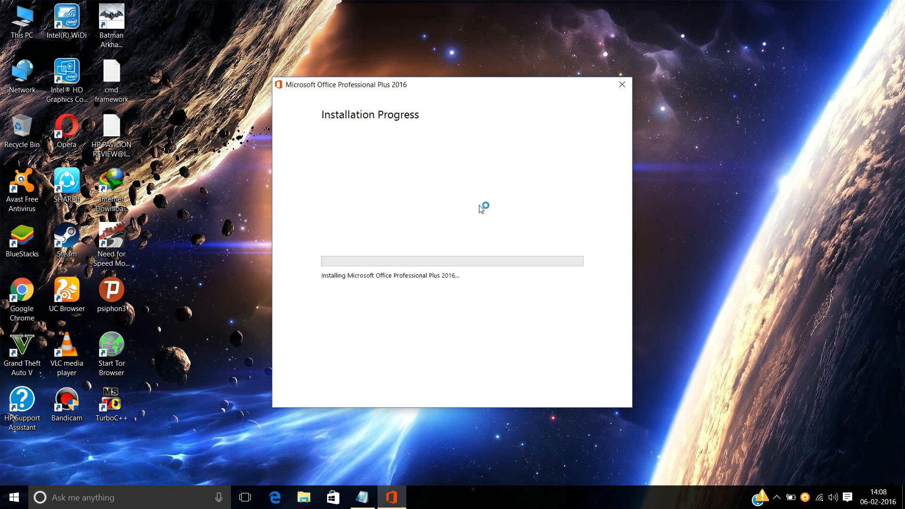
mouse_move(472, 225)
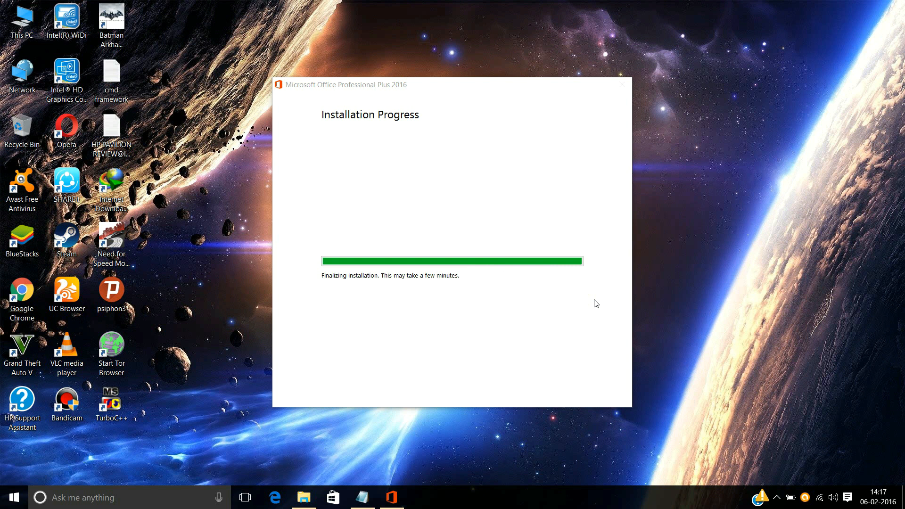
mouse_move(550, 286)
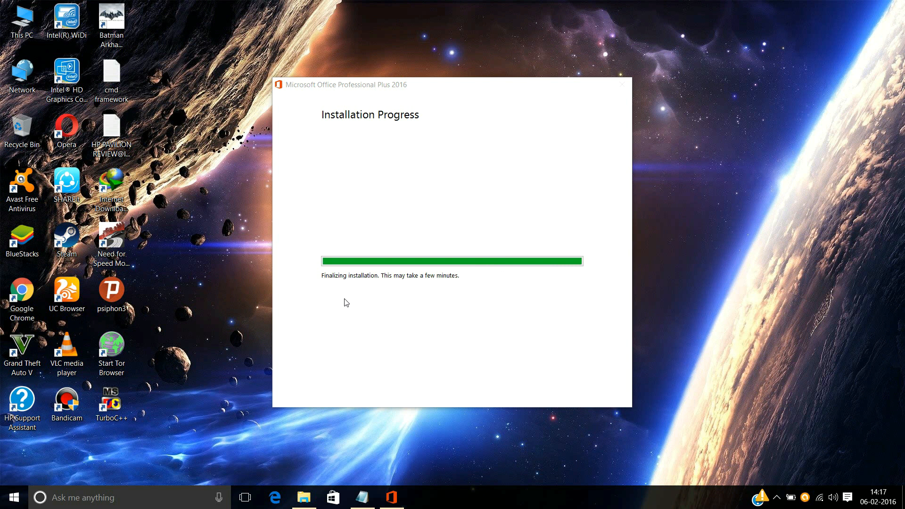
mouse_move(416, 297)
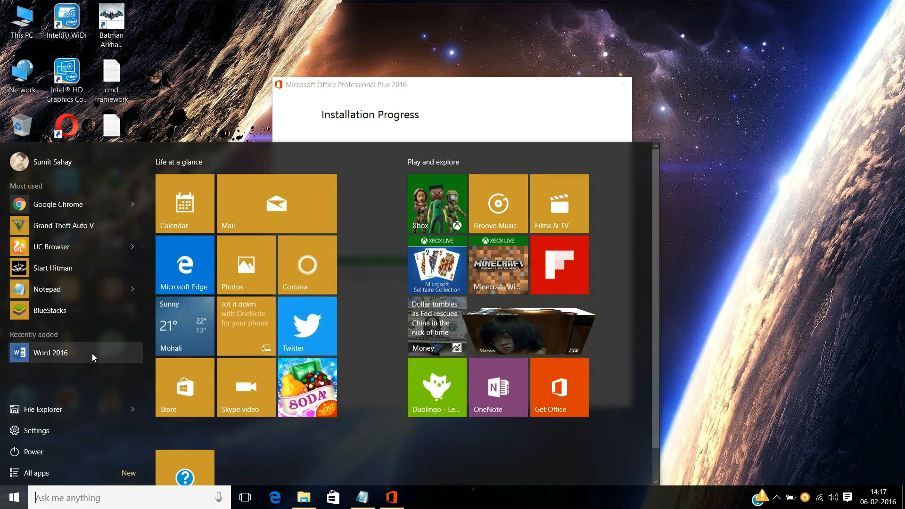
Step: Wait for the progress bar to reach 'Finalizing installation', dismissing the Start menu
left_click(366, 354)
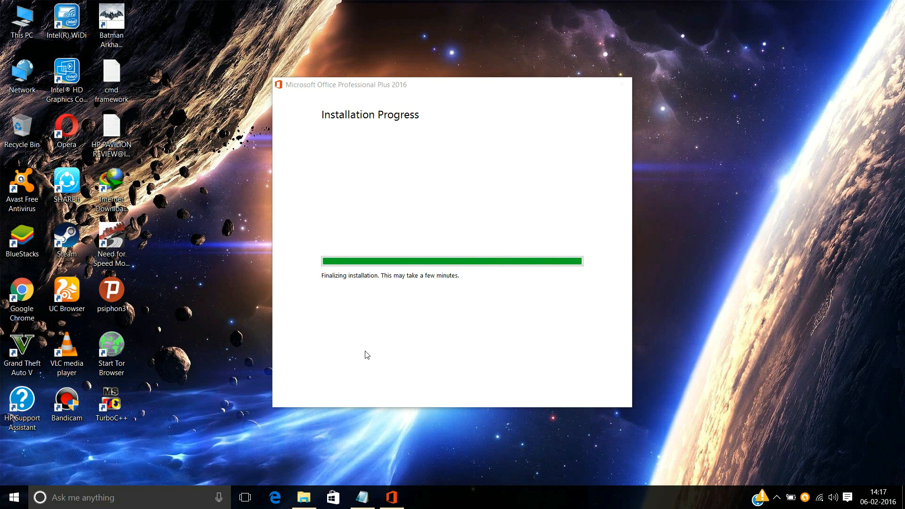
mouse_move(421, 175)
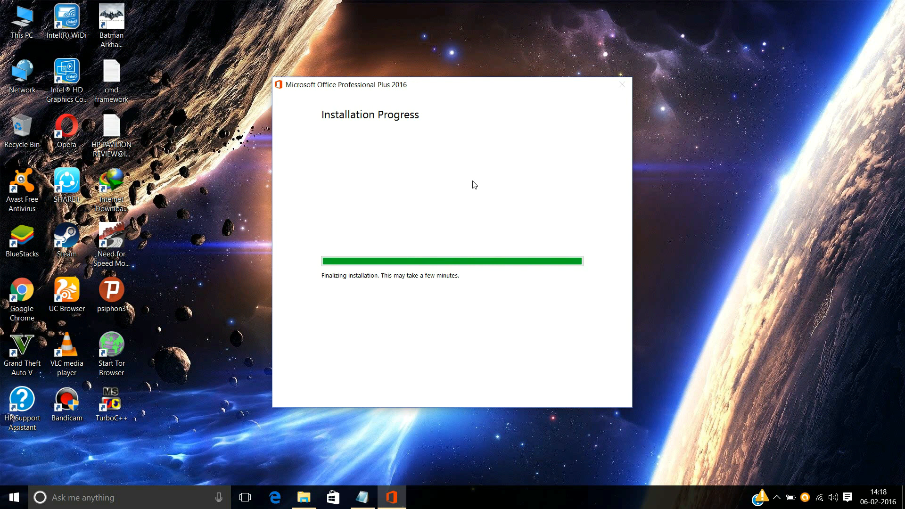
mouse_move(448, 138)
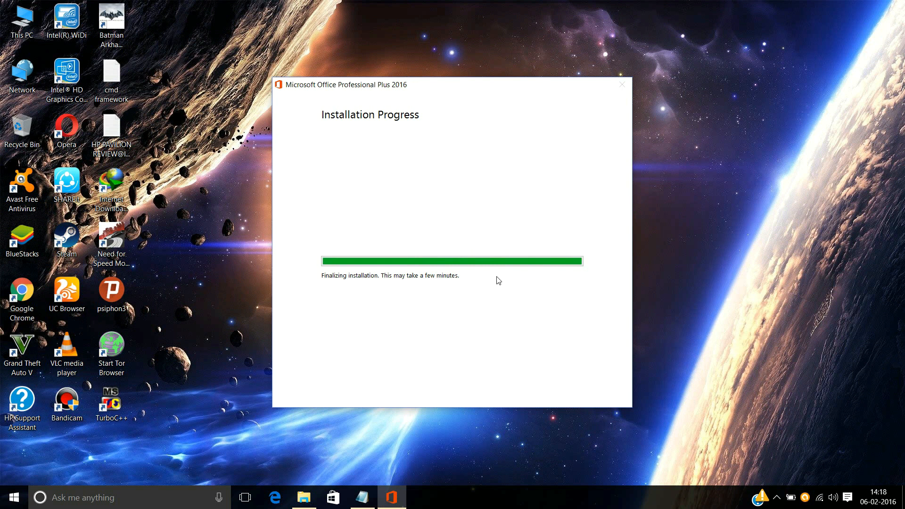
mouse_move(525, 251)
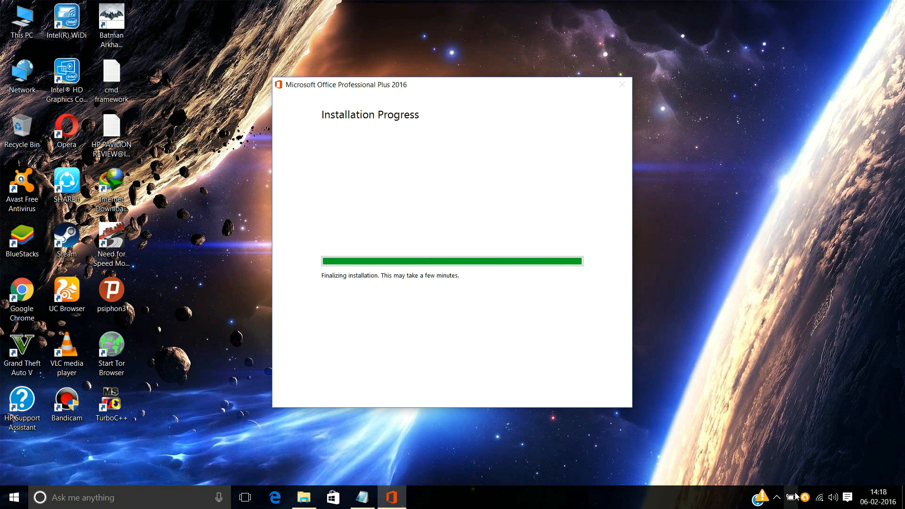
mouse_move(516, 295)
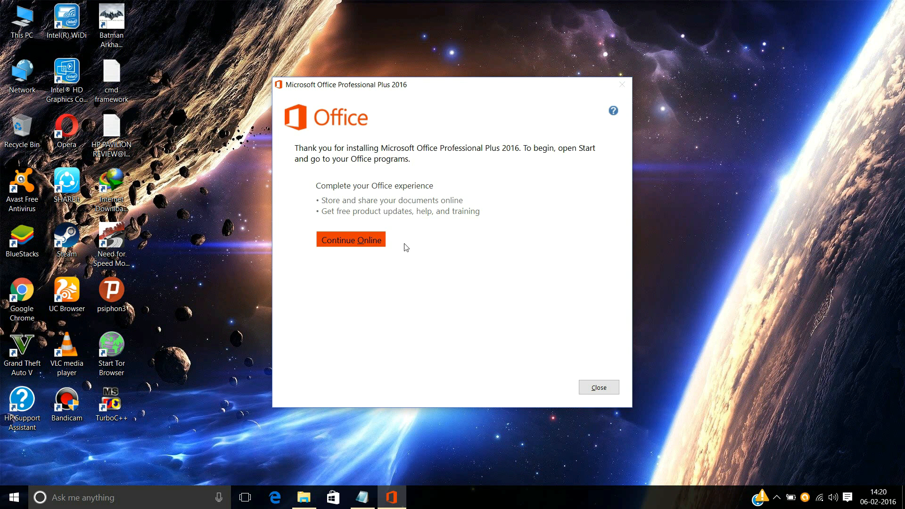
mouse_move(522, 157)
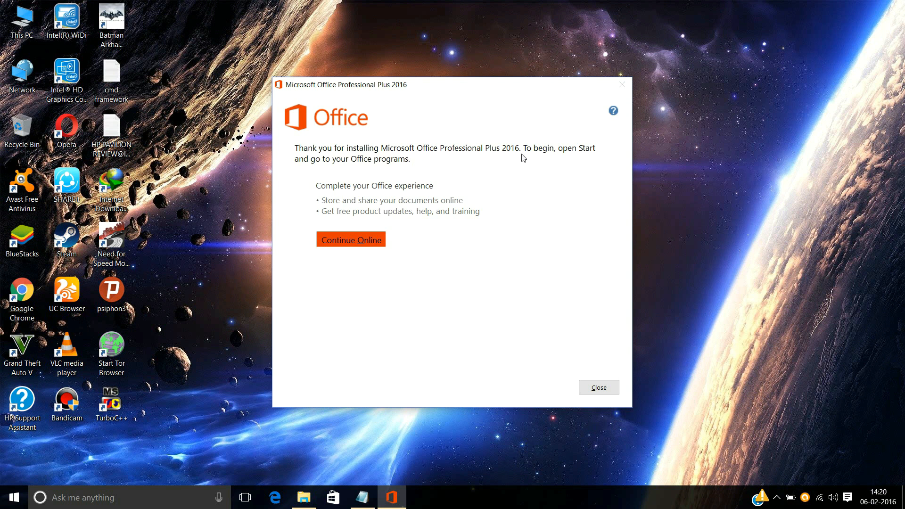
mouse_move(589, 226)
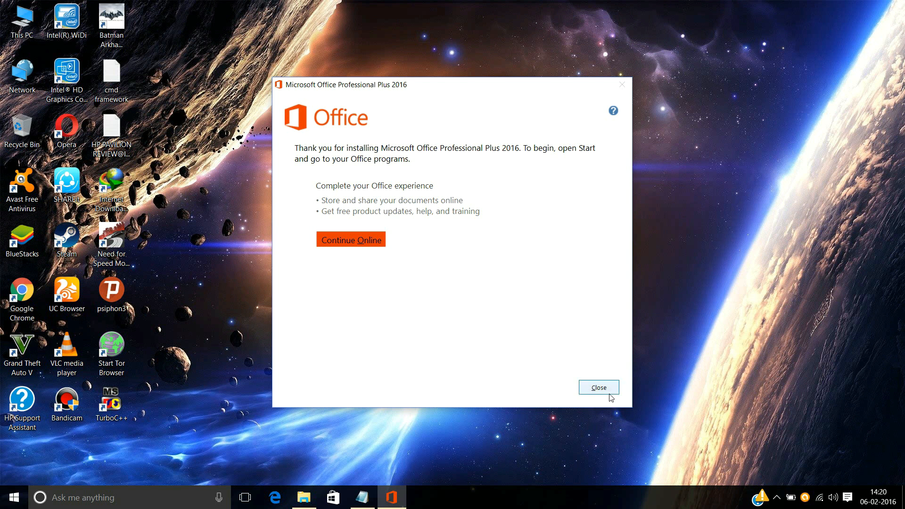
Step: Close the 'Thank you for installing' Office Professional Plus 2016 dialog
left_click(599, 387)
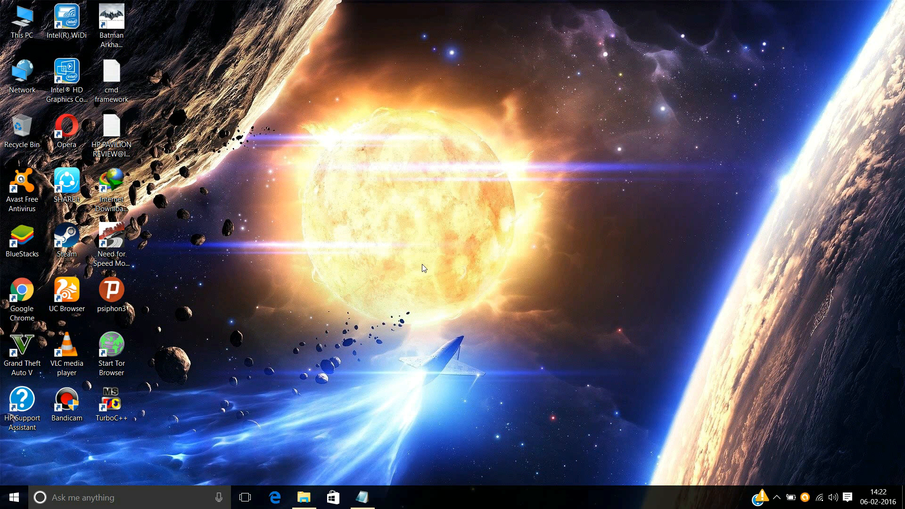
mouse_move(414, 244)
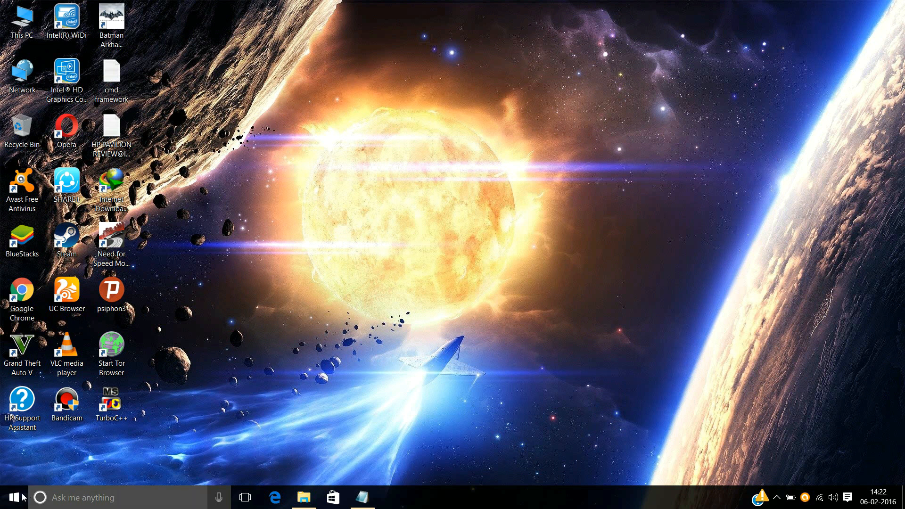
Step: Launch Word 2016 from Start, create a blank Document1, and show the File backstage
left_click(12, 496)
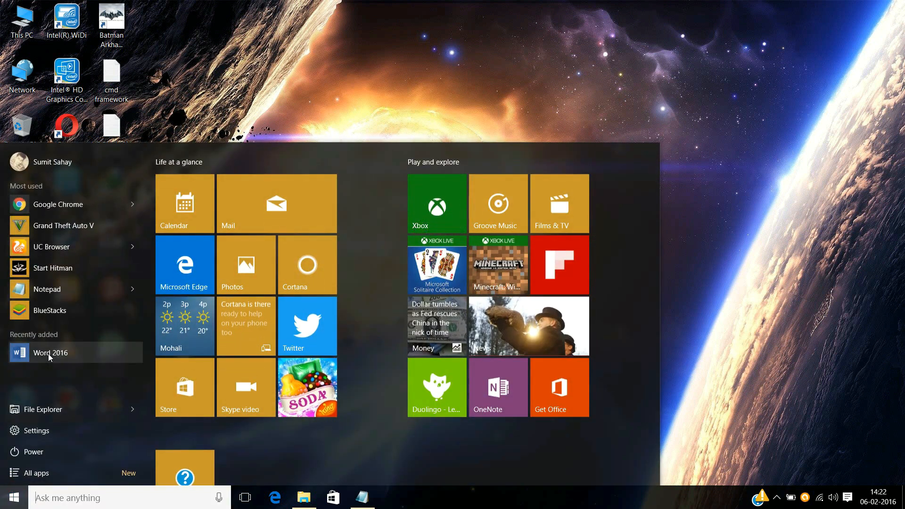
left_click(50, 352)
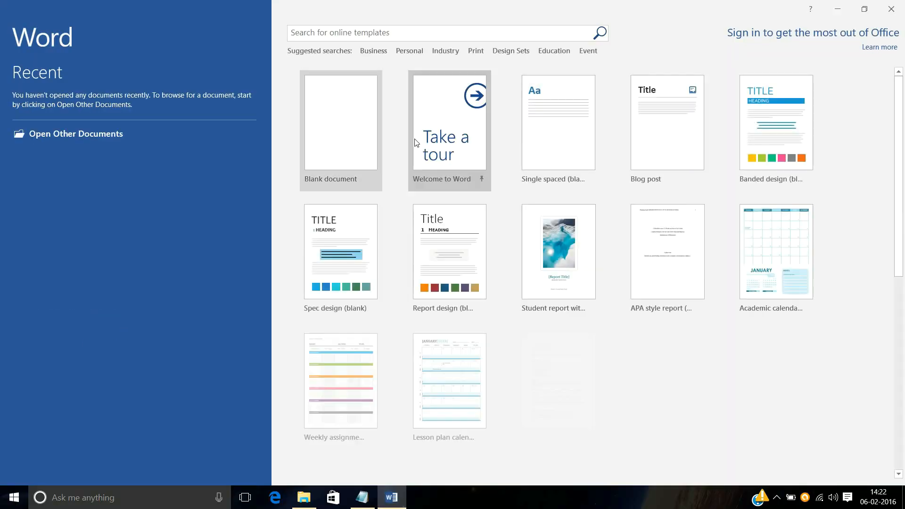
left_click(339, 122)
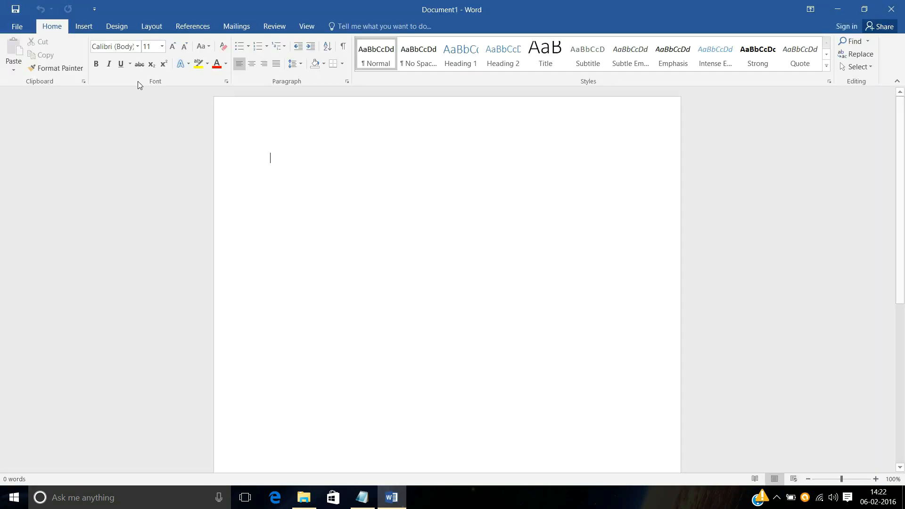
left_click(17, 26)
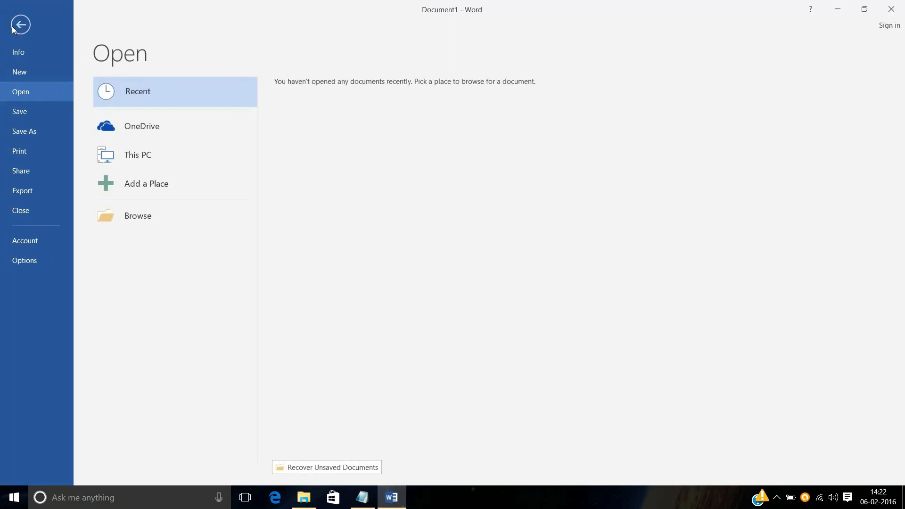
Step: View the Account page showing Office needs activation, then close Word
left_click(25, 241)
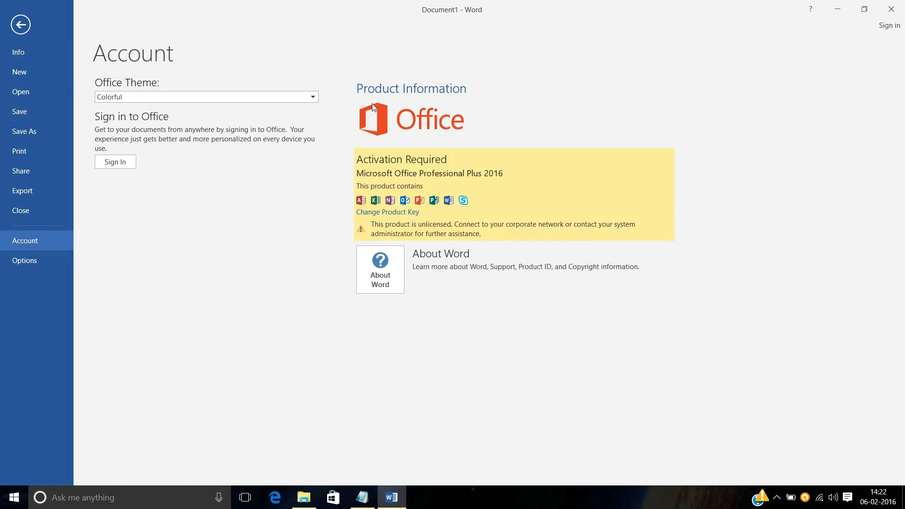
mouse_move(378, 176)
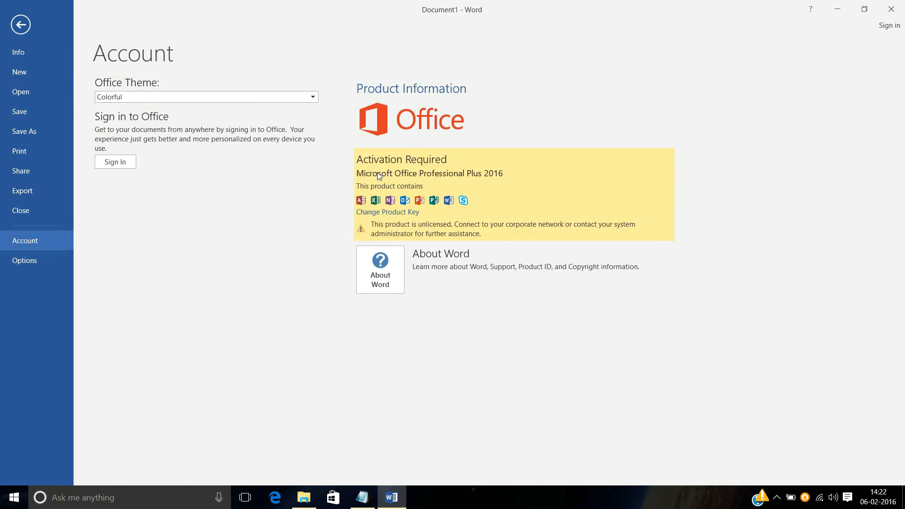
mouse_move(491, 180)
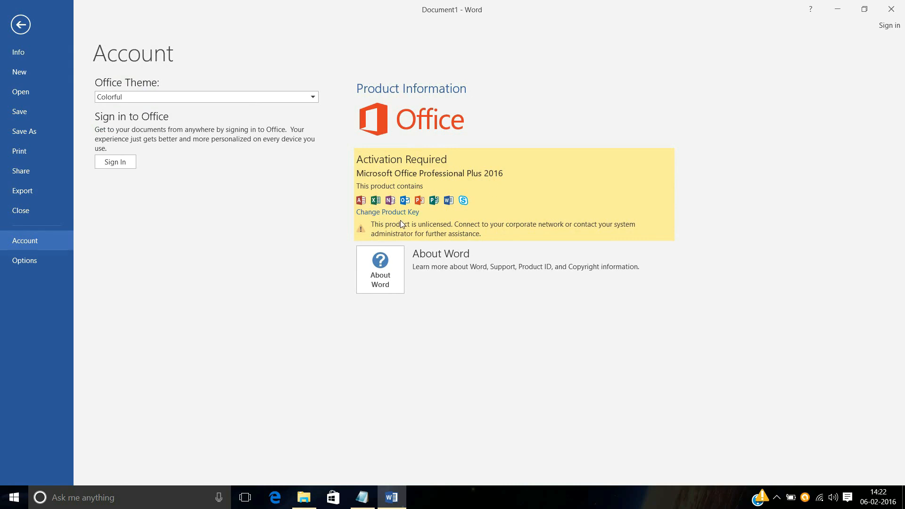
mouse_move(455, 225)
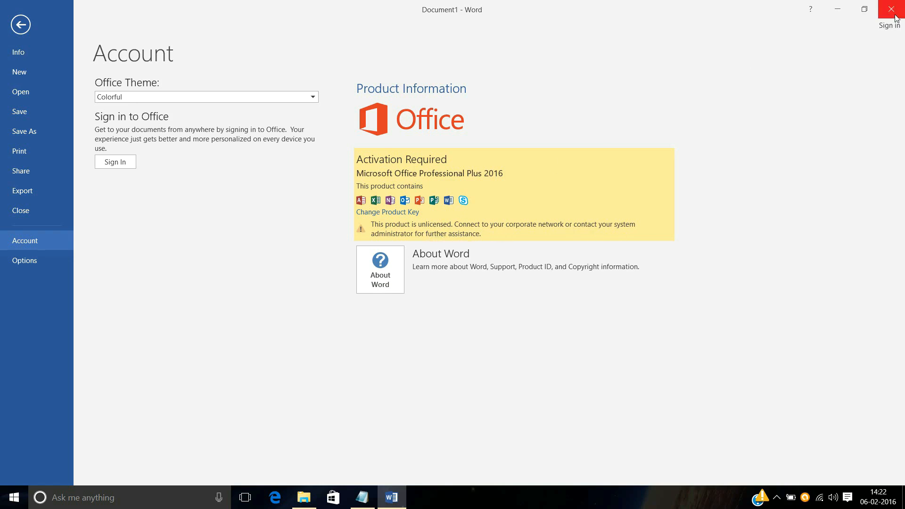
mouse_move(472, 151)
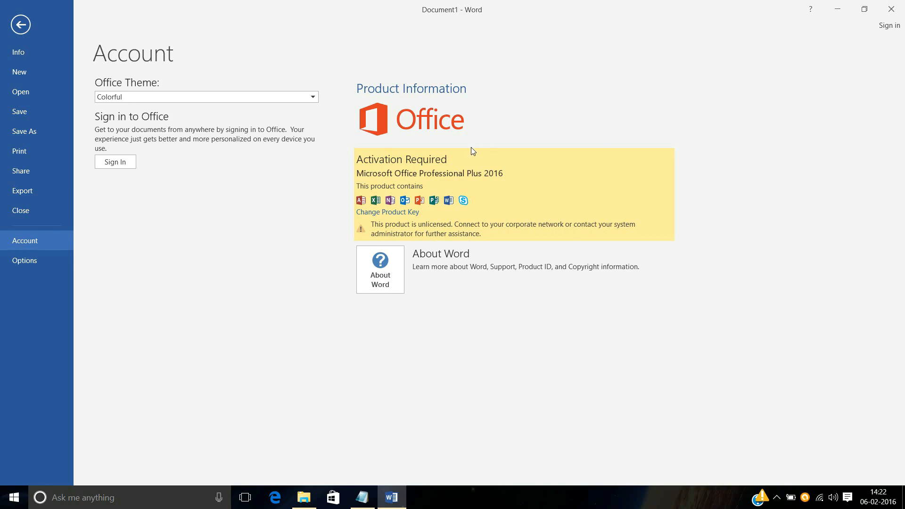
mouse_move(757, 59)
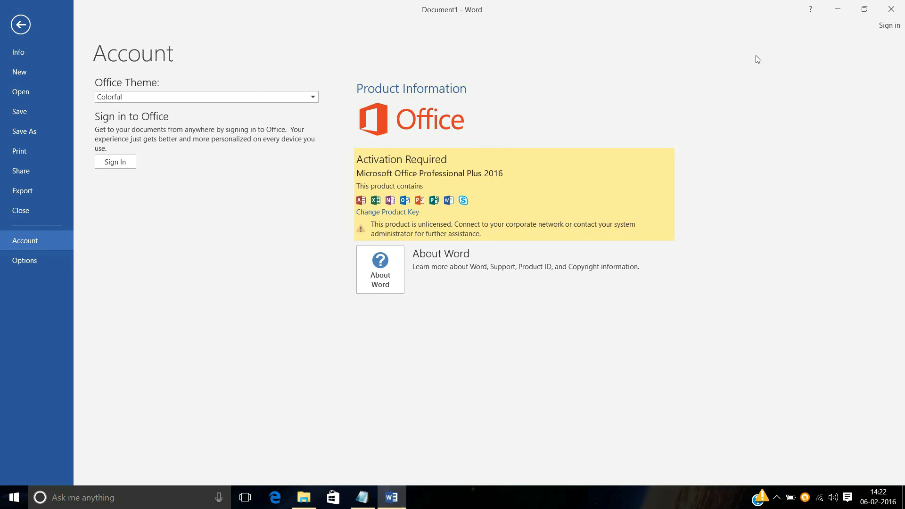
mouse_move(889, 9)
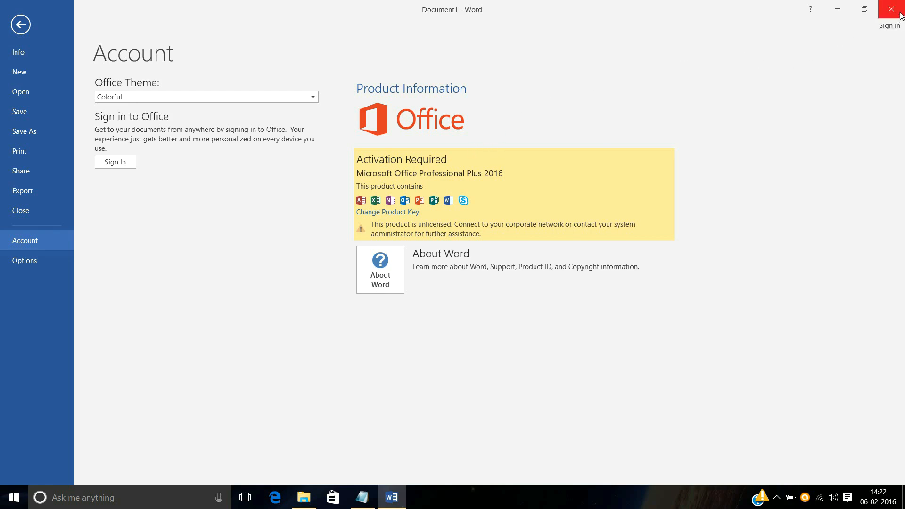
left_click(895, 10)
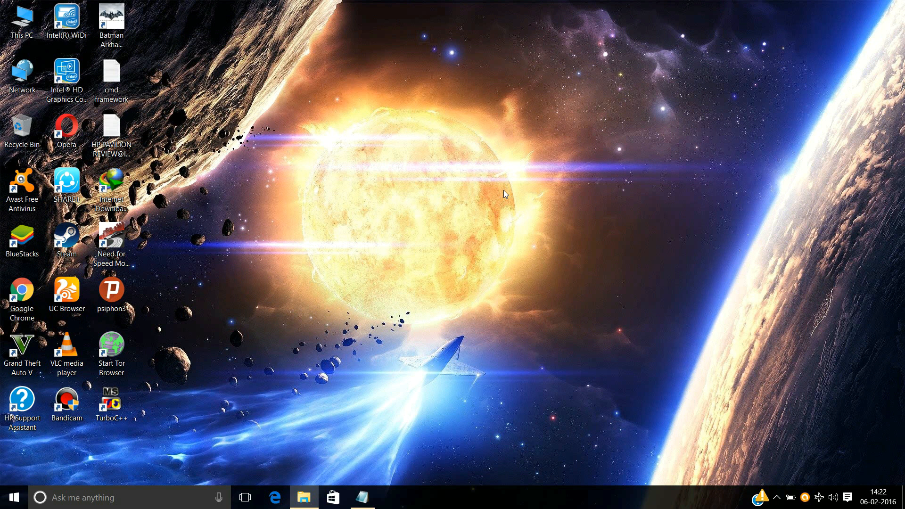
mouse_move(460, 226)
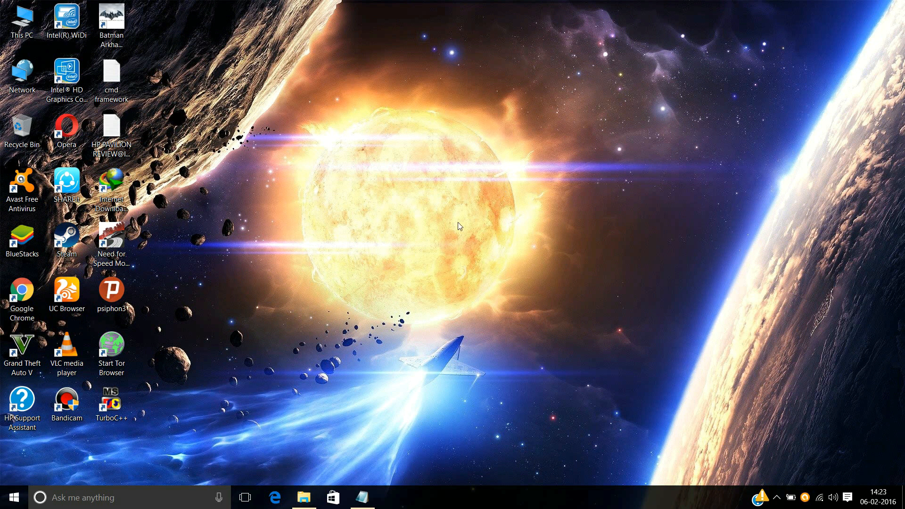
mouse_move(338, 431)
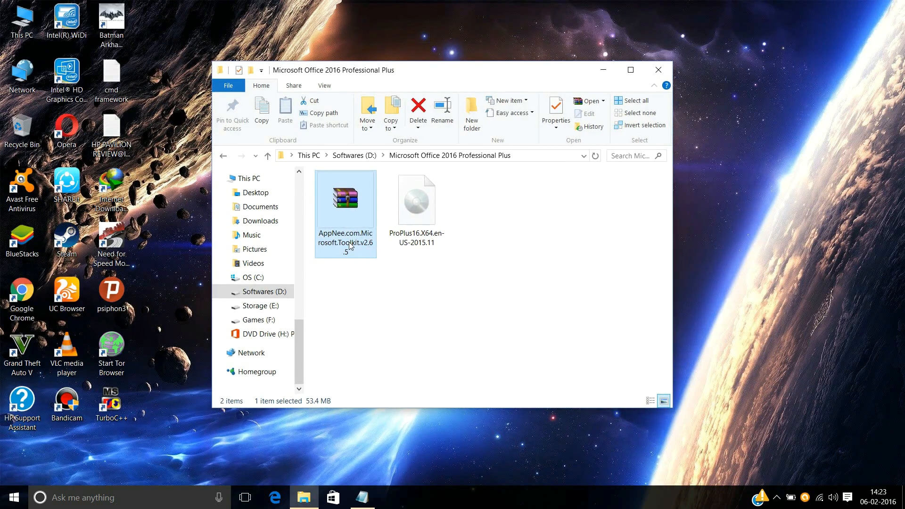
Step: Extract the Toolkit .7z to AppNee.com.Microsoft.Toolkit.v2.6.5\ and open that folder
right_click(344, 199)
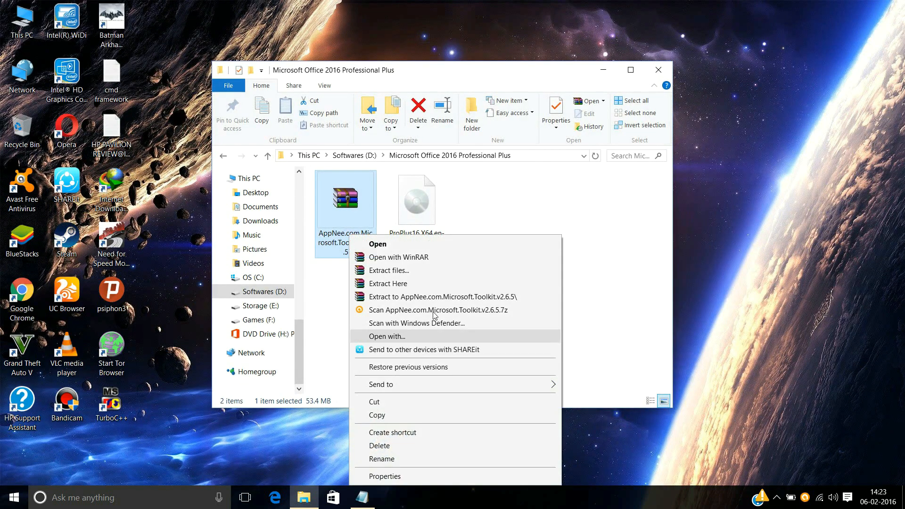
left_click(391, 270)
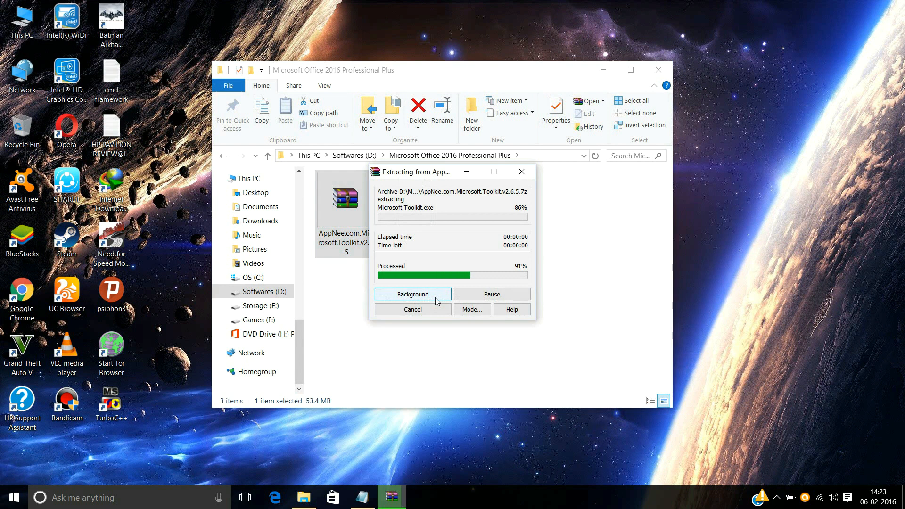
left_click(411, 293)
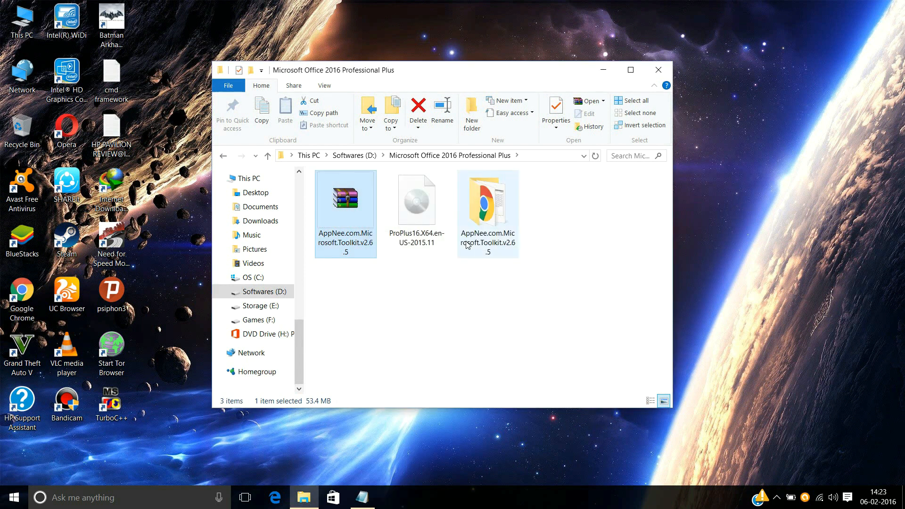
double_click(488, 213)
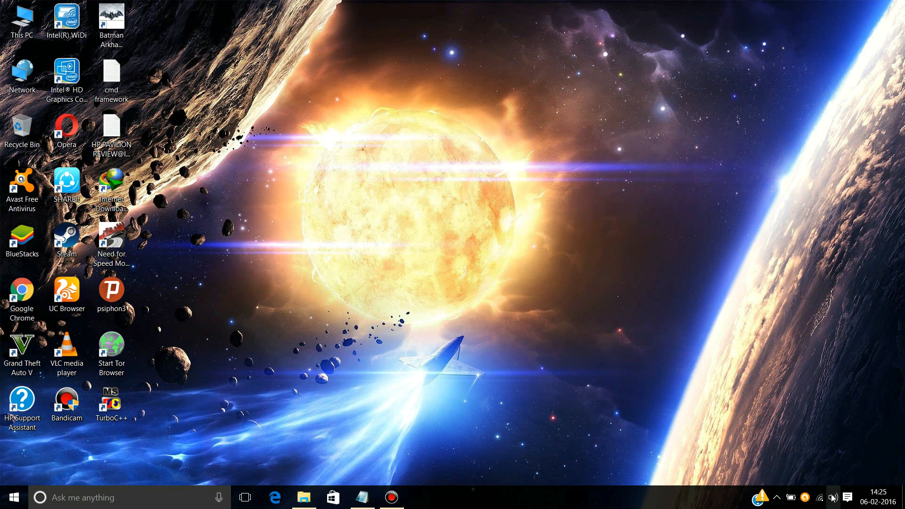
mouse_move(835, 475)
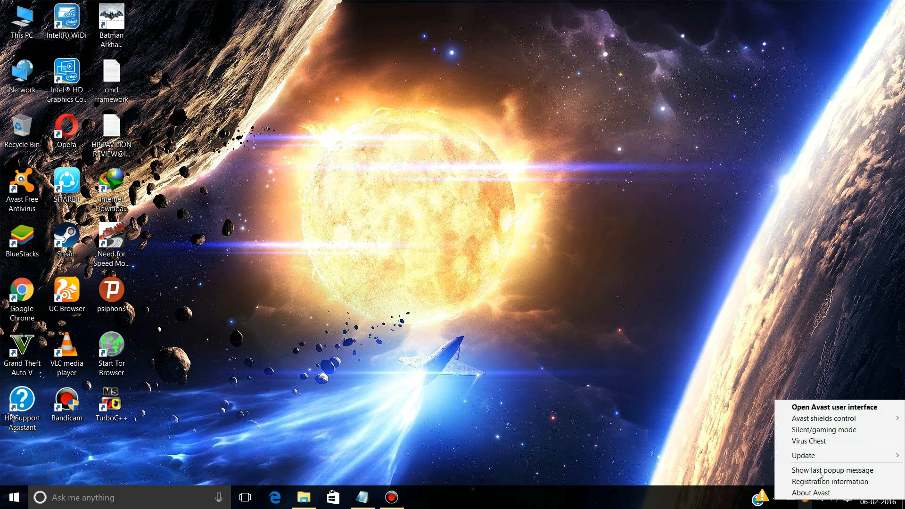
mouse_move(823, 418)
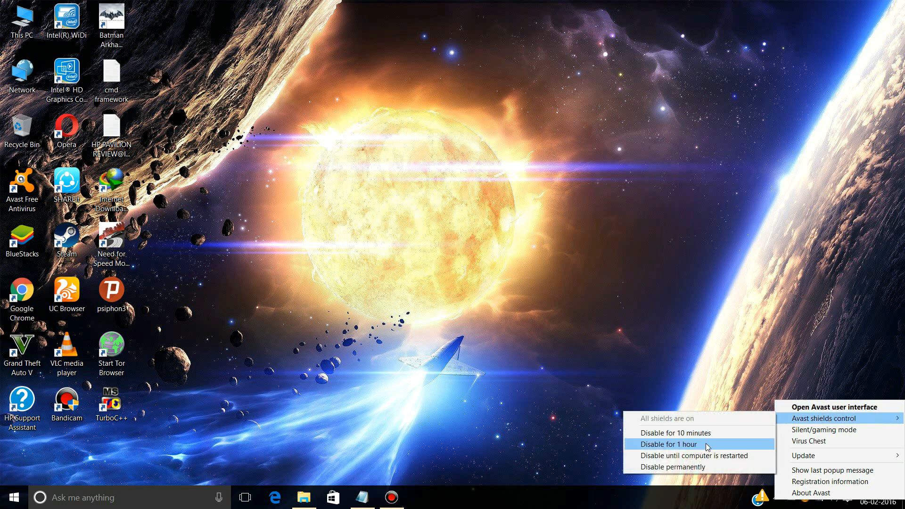
Step: Disable Avast shields for 1 hour from the tray icon menu
left_click(668, 443)
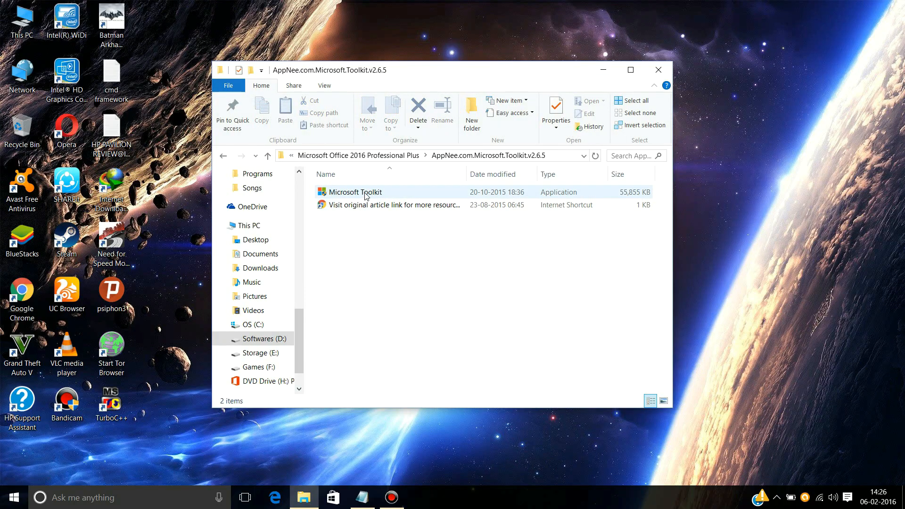
Step: Run Microsoft Toolkit as administrator, approving the User Account Control prompt
right_click(355, 191)
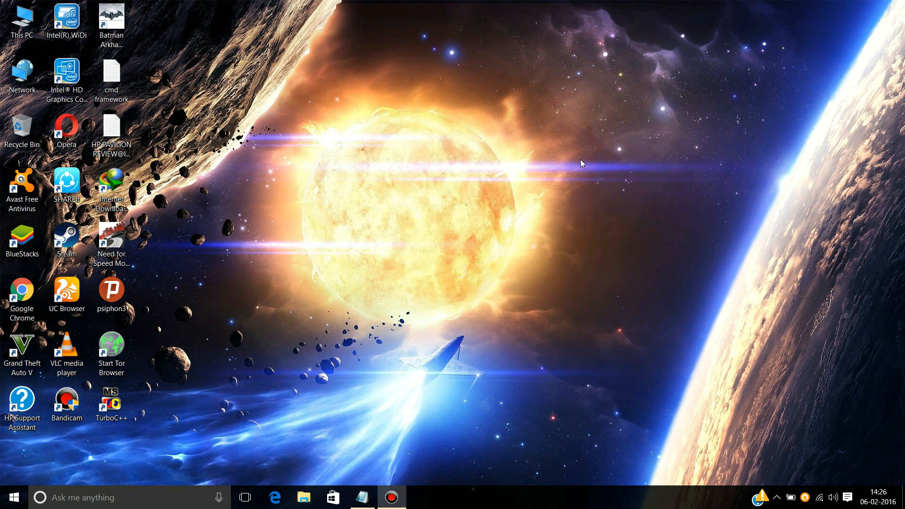
left_click(421, 497)
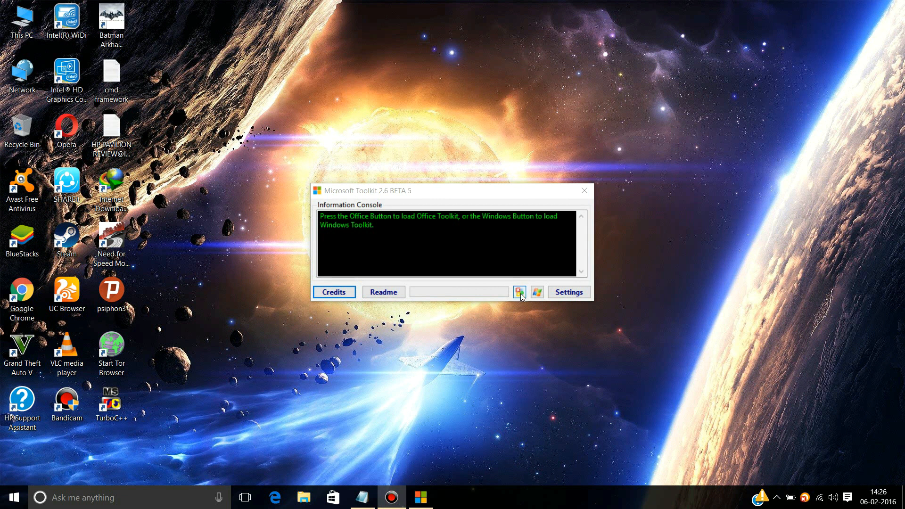
Step: Load the Office Toolkit and install AutoKMS from the Activation tab
left_click(519, 291)
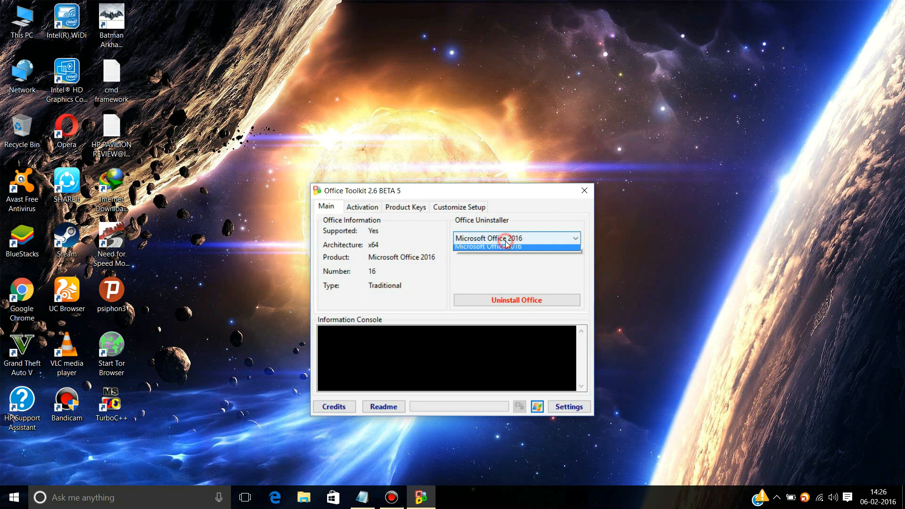
left_click(515, 239)
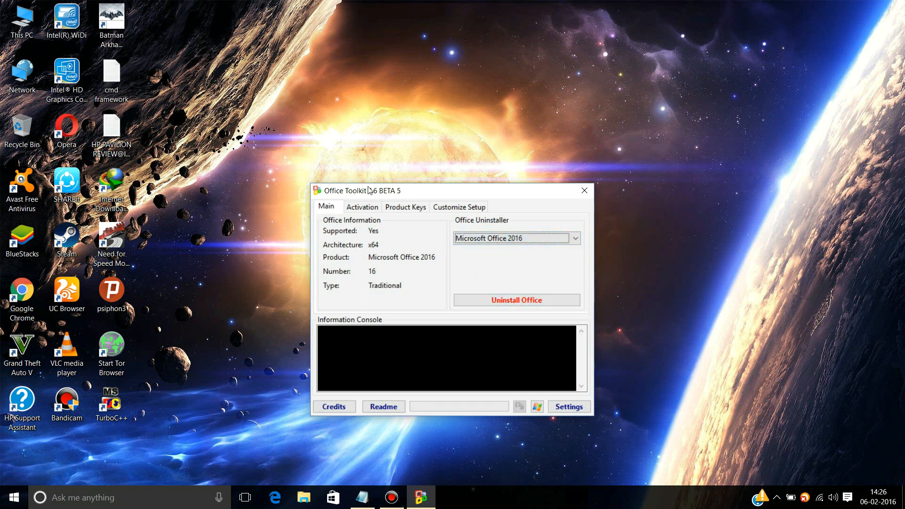
left_click(362, 206)
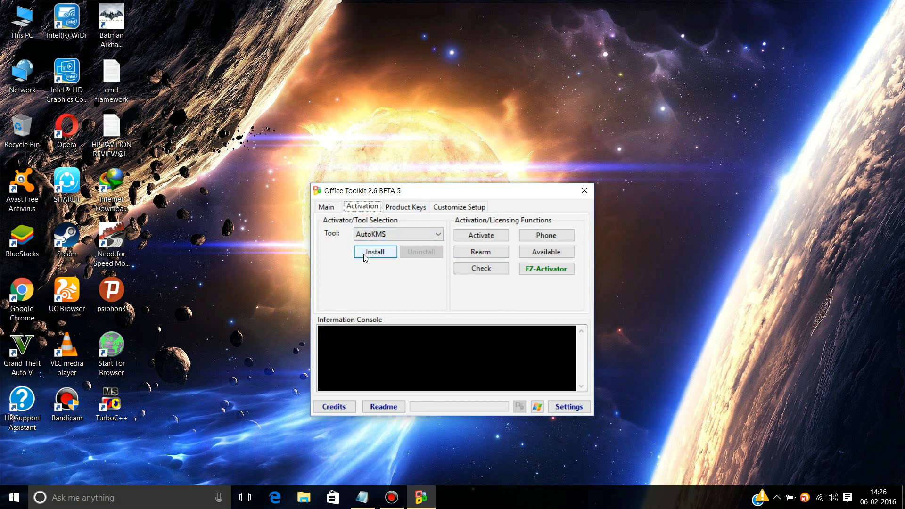
left_click(374, 252)
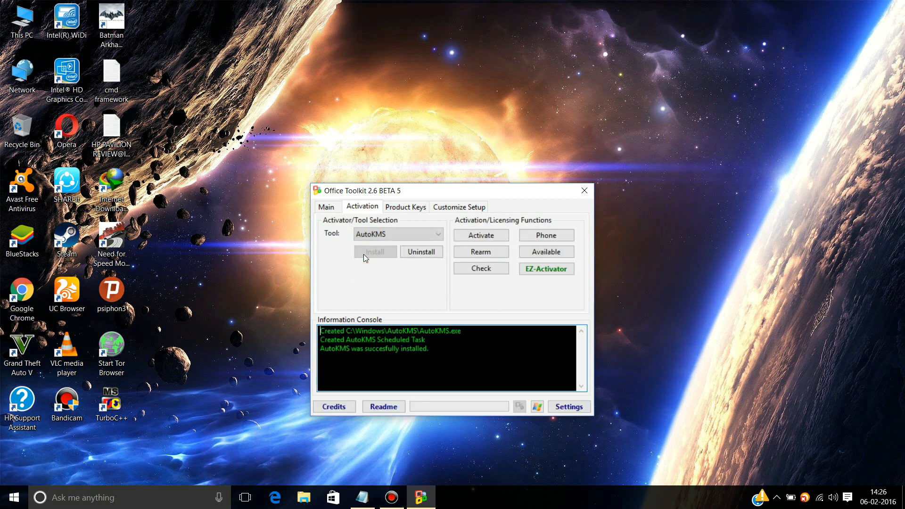
mouse_move(556, 285)
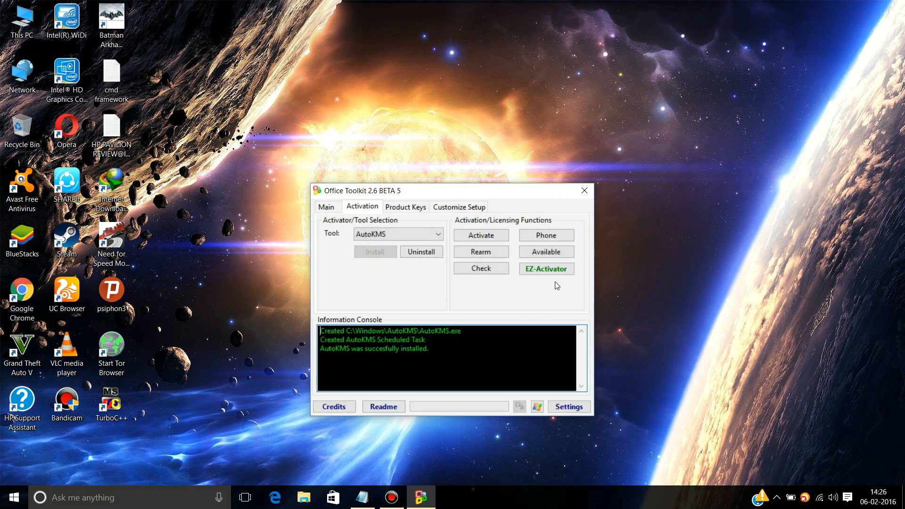
Step: Run EZ-Activator until Office 16 ProPlus VL activation succeeds, then close Office Toolkit
left_click(480, 234)
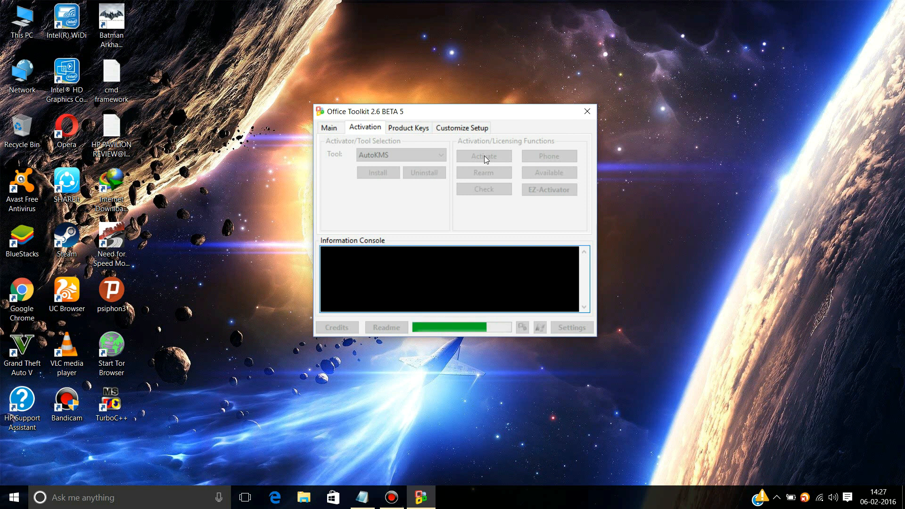
left_click(483, 156)
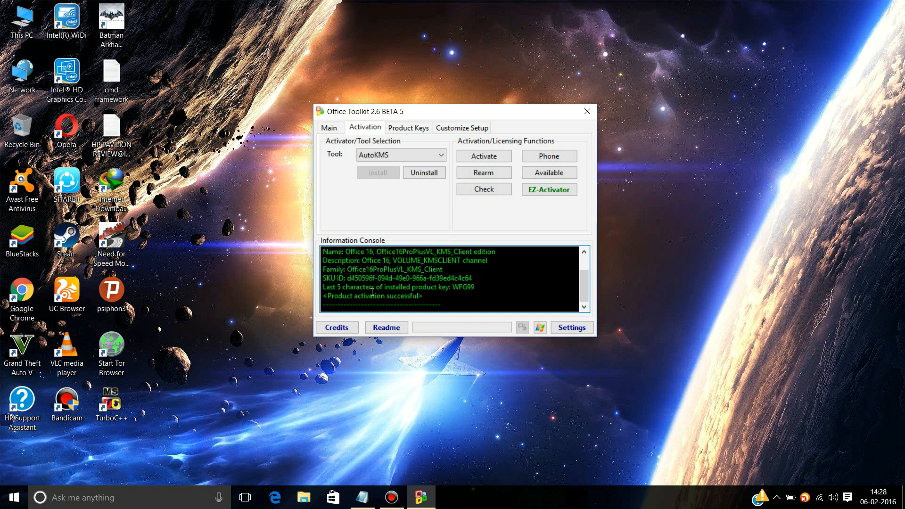
mouse_move(586, 112)
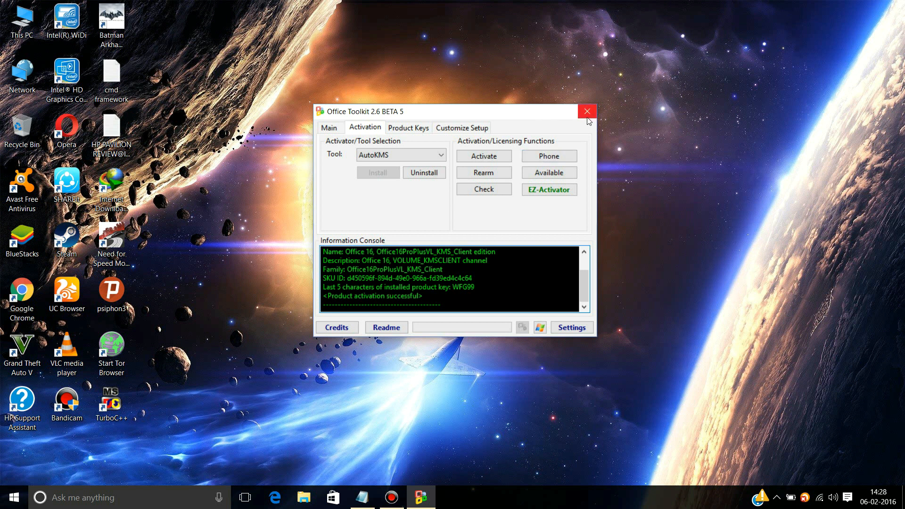
mouse_move(586, 111)
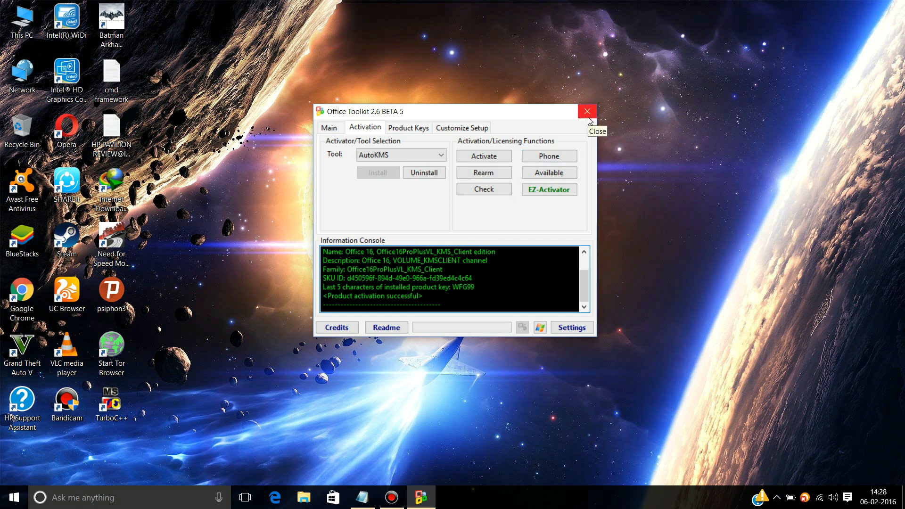
left_click(586, 111)
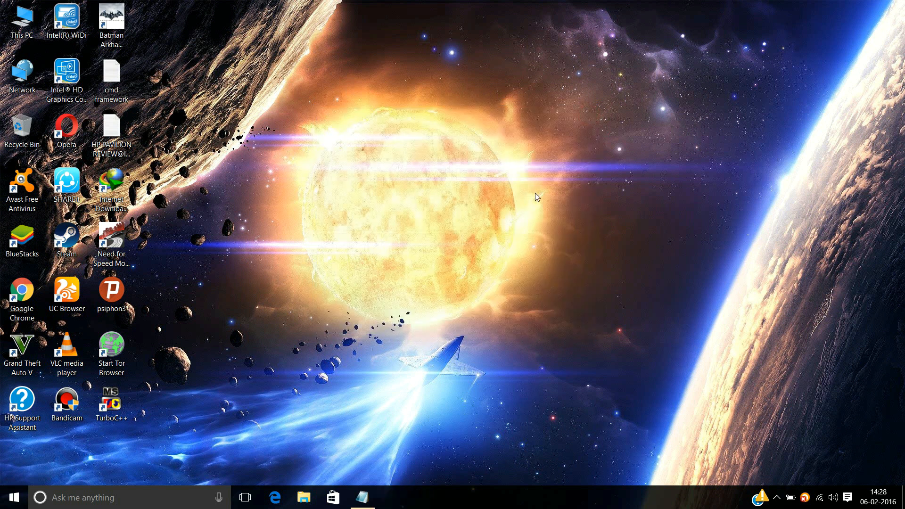
Step: Launch Word 2016, confirm Account shows Office Professional Plus 2016 'Product Activated', then exit Word
left_click(67, 352)
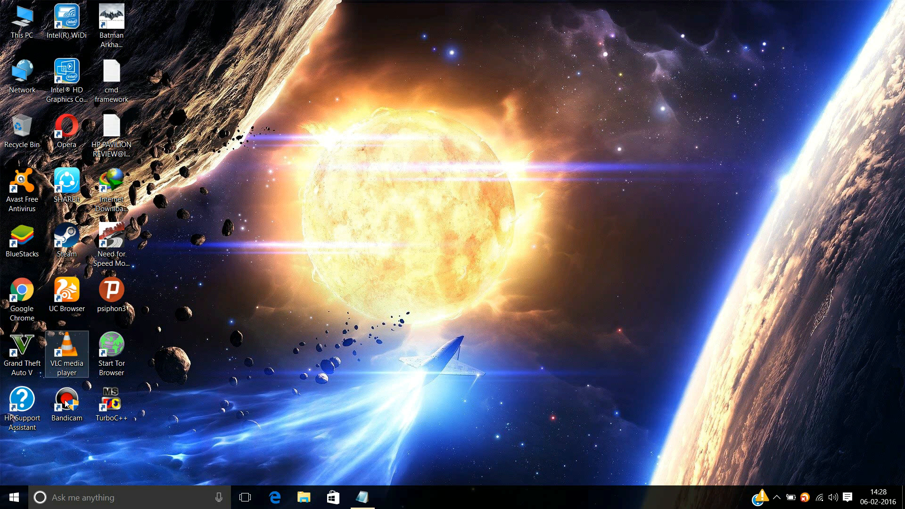
left_click(14, 497)
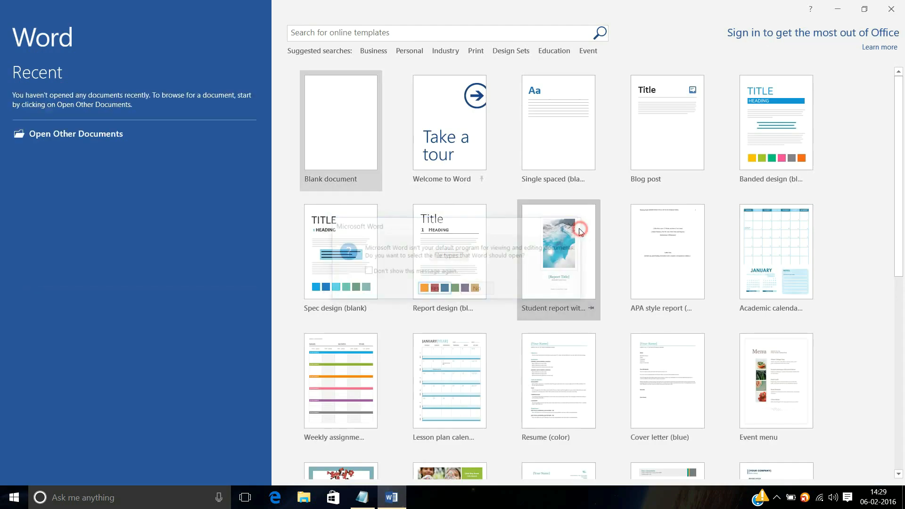
left_click(339, 121)
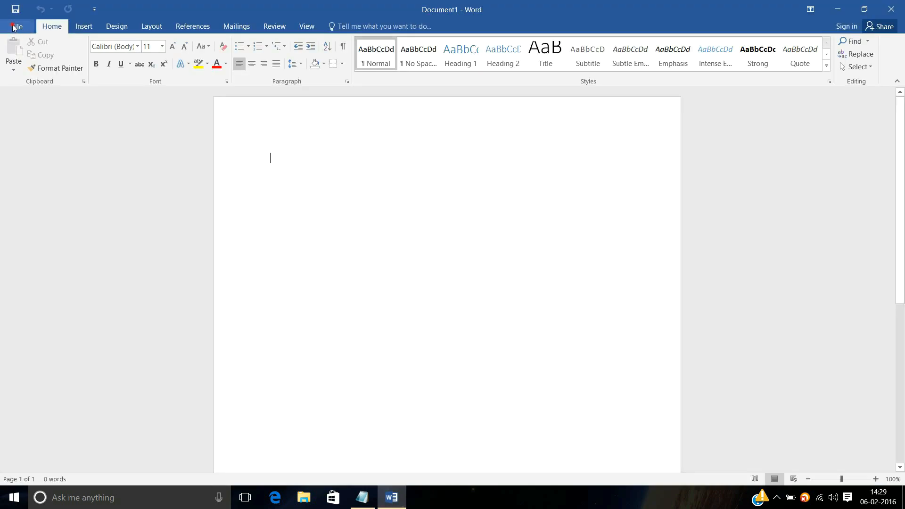
left_click(16, 26)
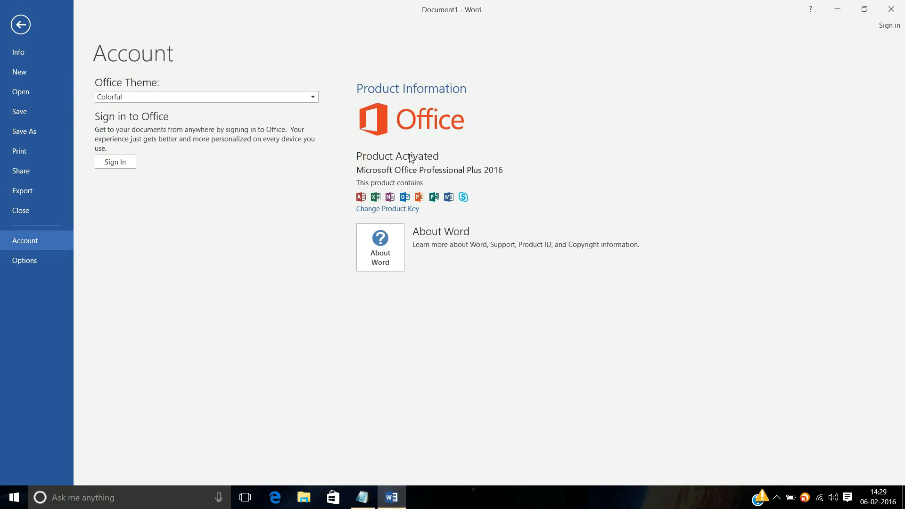
mouse_move(428, 193)
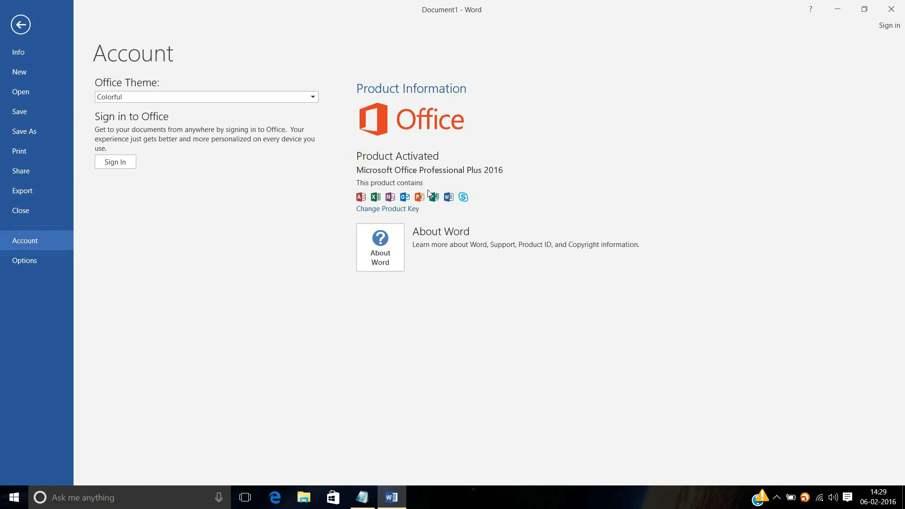
mouse_move(613, 165)
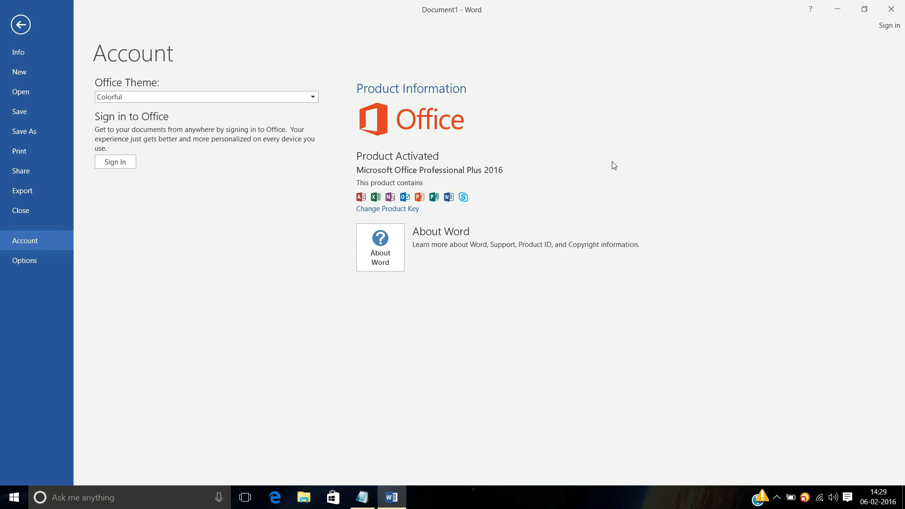
mouse_move(890, 9)
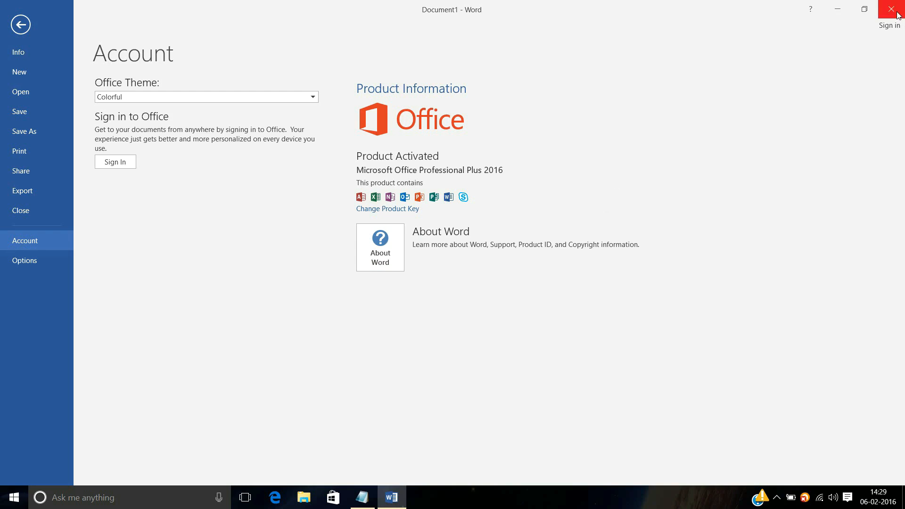
mouse_move(860, 43)
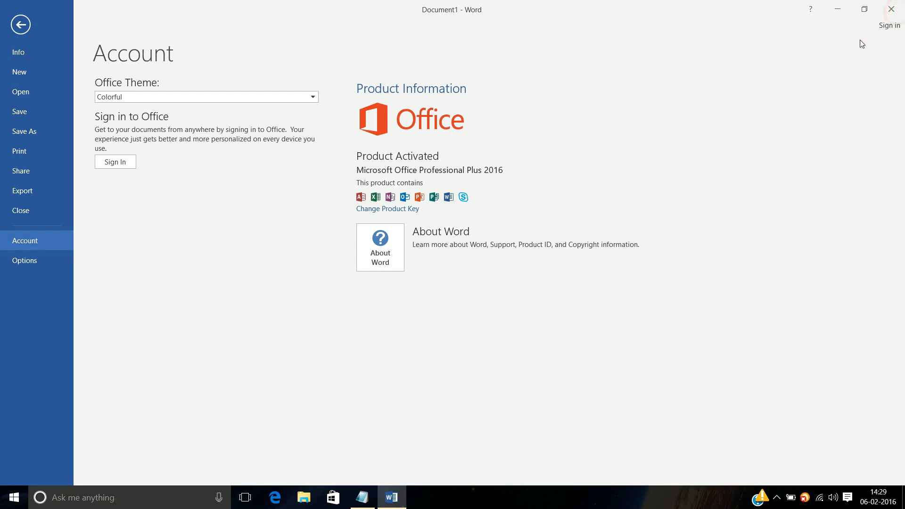
left_click(890, 8)
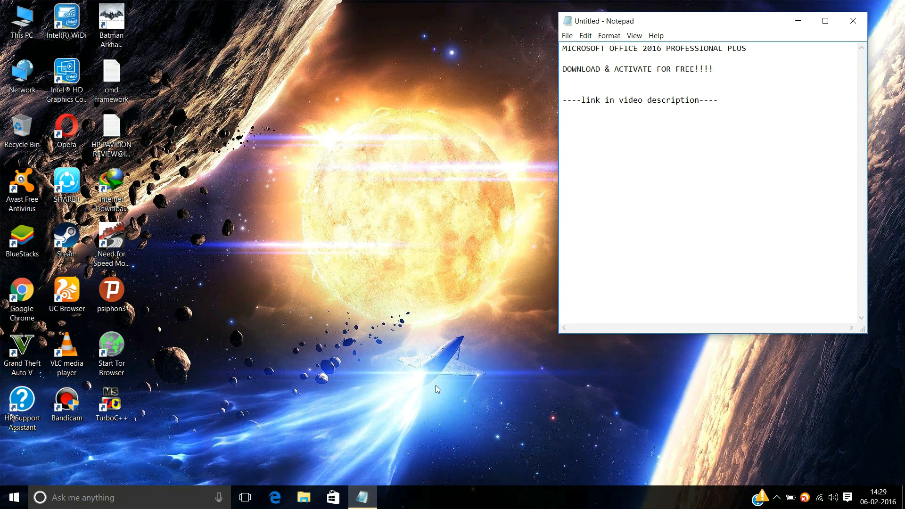
left_click(577, 100)
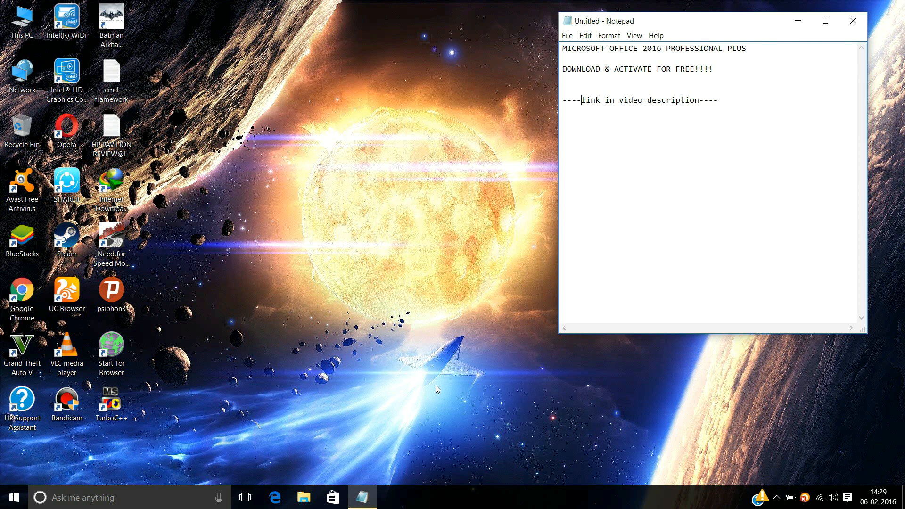